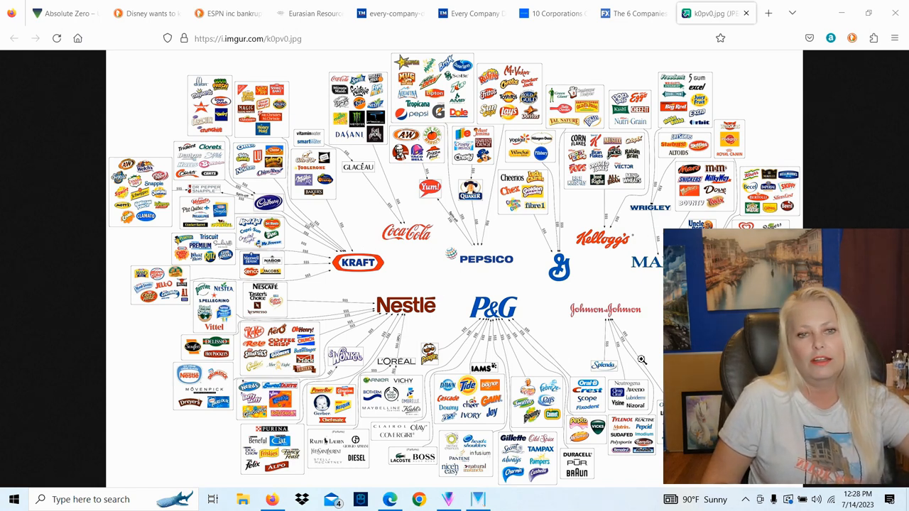
{"action": "mouse_move", "coordinate": [296, 276]}
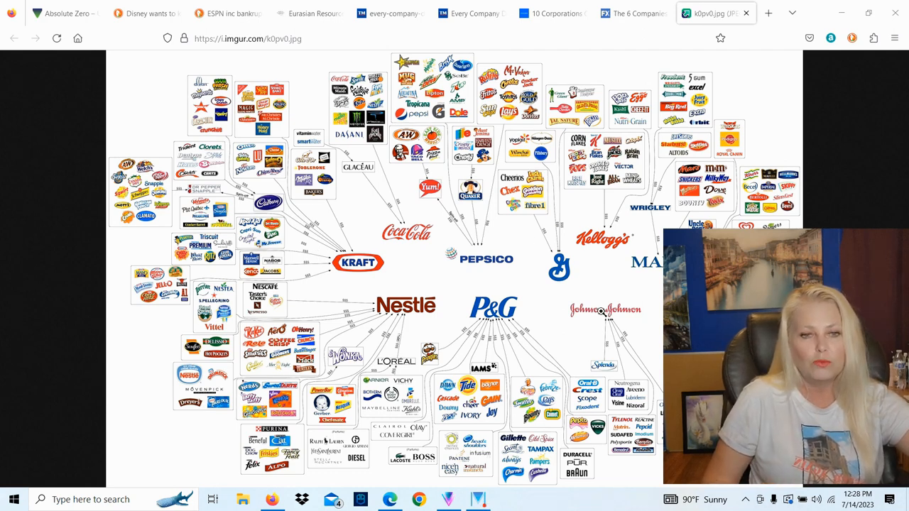
{"action": "mouse_move", "coordinate": [454, 225]}
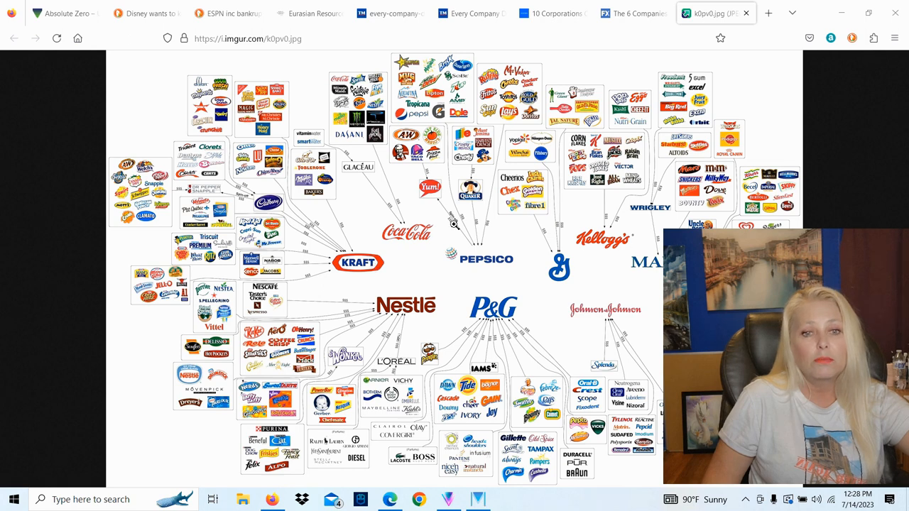
{"action": "mouse_move", "coordinate": [428, 249]}
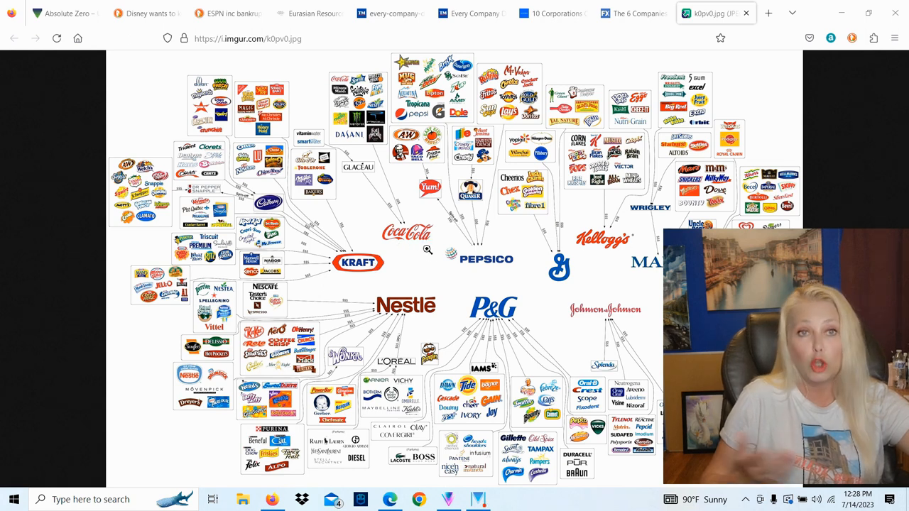
{"action": "mouse_move", "coordinate": [504, 266]}
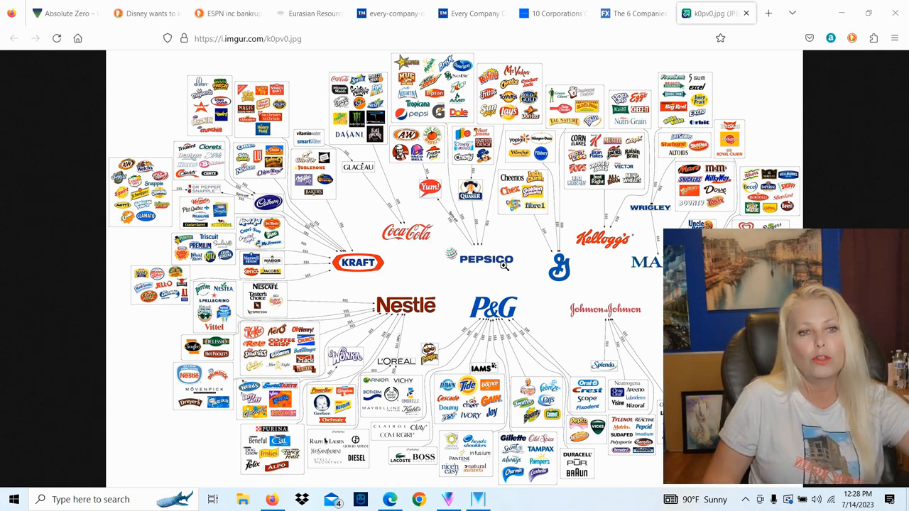
{"action": "mouse_move", "coordinate": [566, 272]}
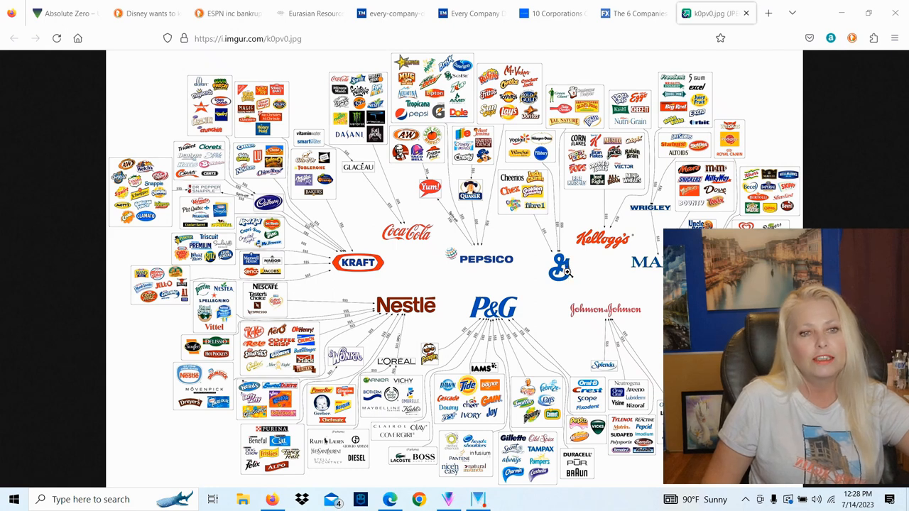
{"action": "mouse_move", "coordinate": [627, 232]}
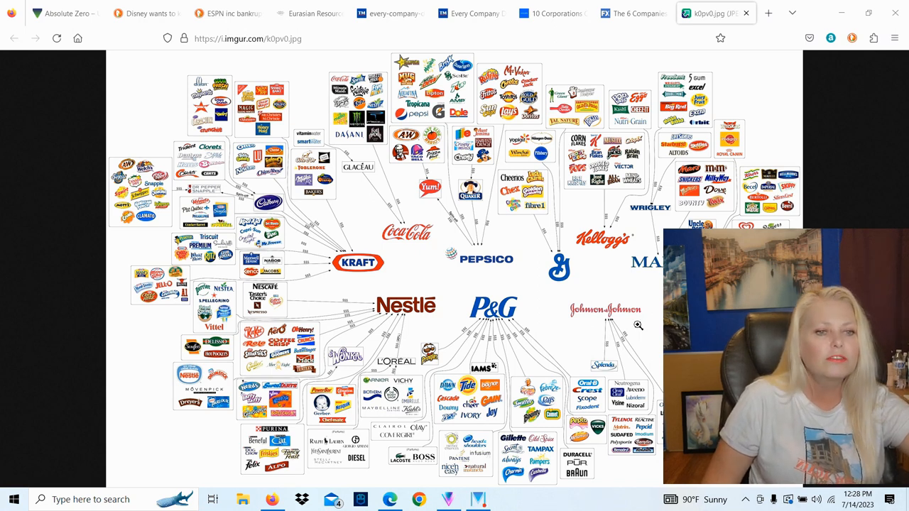
{"action": "mouse_move", "coordinate": [602, 333]}
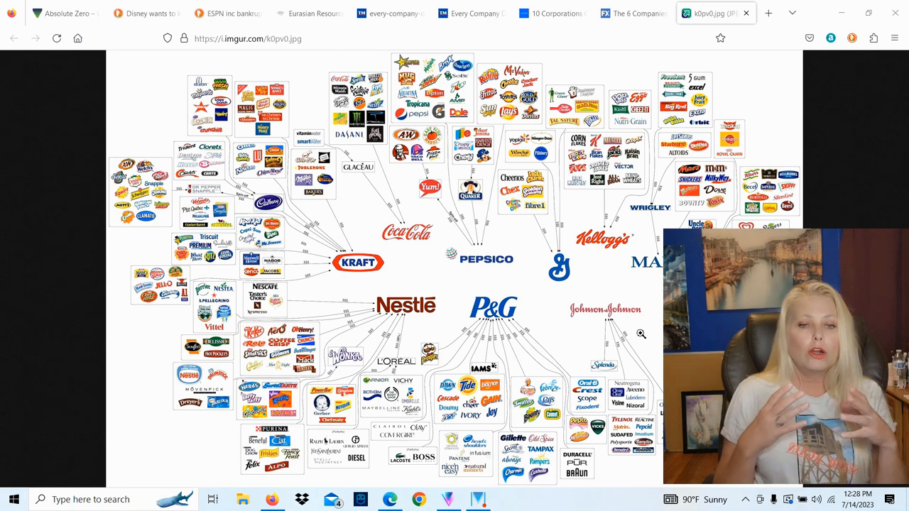
{"action": "mouse_move", "coordinate": [554, 326]}
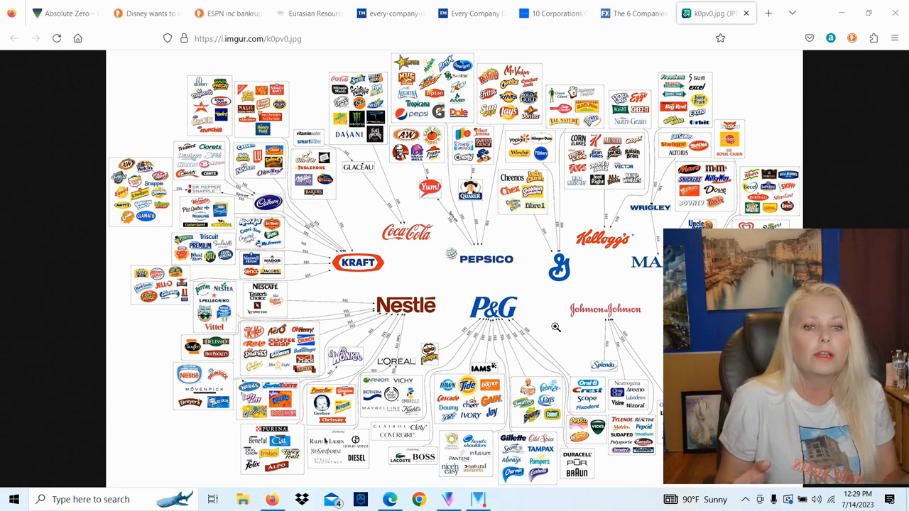
{"action": "mouse_move", "coordinate": [419, 250]}
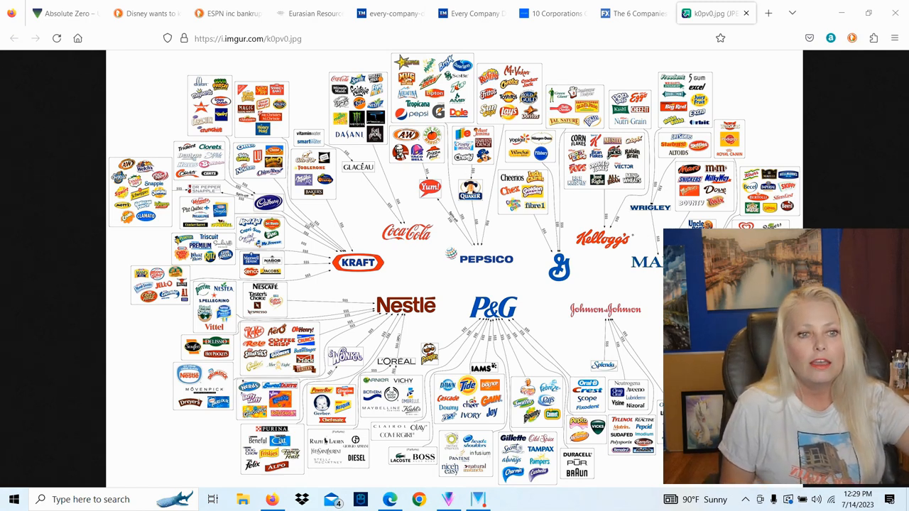
{"action": "mouse_move", "coordinate": [513, 345]}
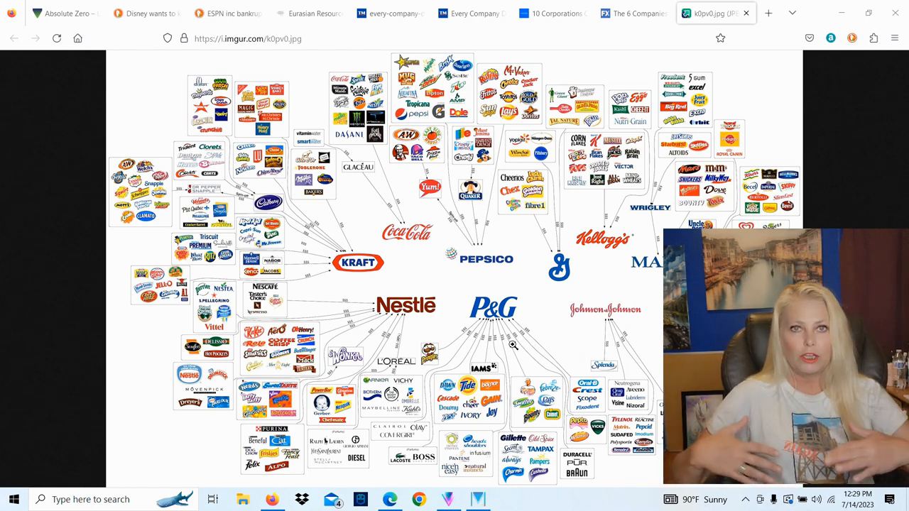
{"action": "mouse_move", "coordinate": [846, 76]}
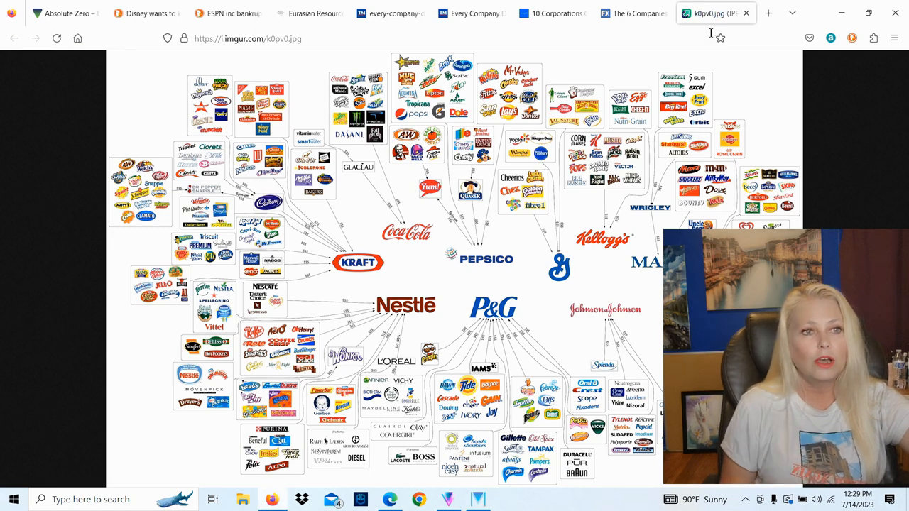
Step: Switch to the WebFX six media corporations infographic and scroll through its top
{"action": "left_click", "coordinate": [632, 13]}
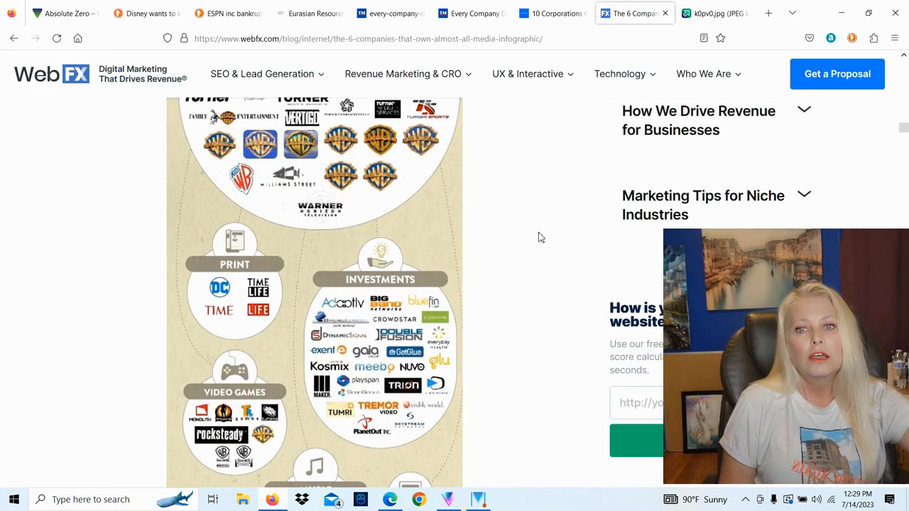
{"action": "scroll", "scroll_direction": "up", "scroll_amount": 3}
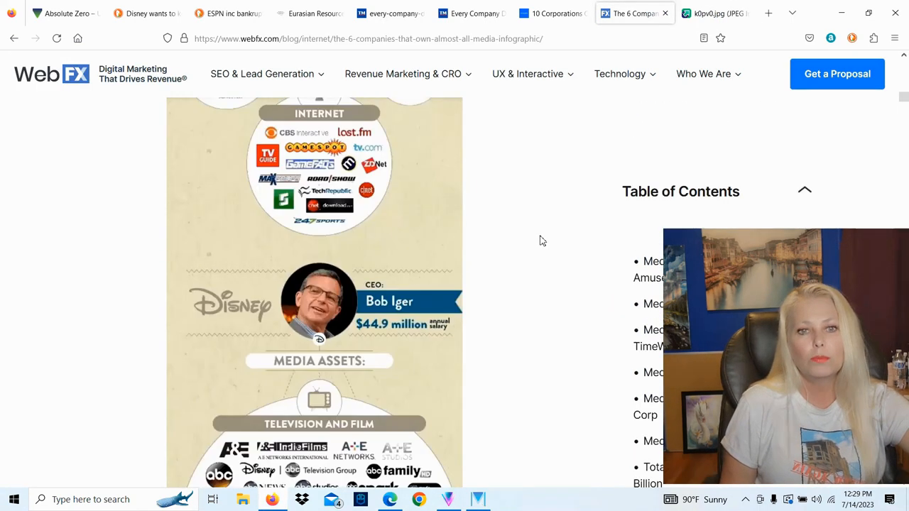
{"action": "scroll", "scroll_direction": "up", "scroll_amount": 3}
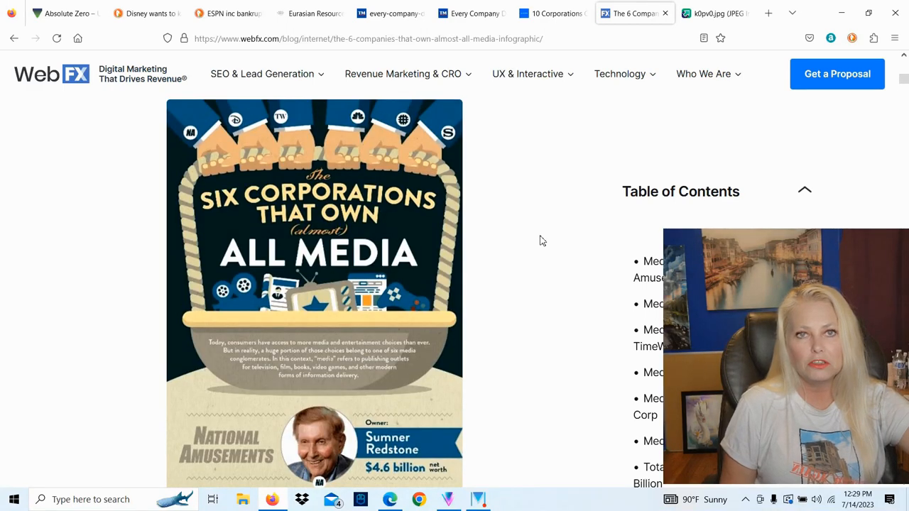
{"action": "mouse_move", "coordinate": [542, 268]}
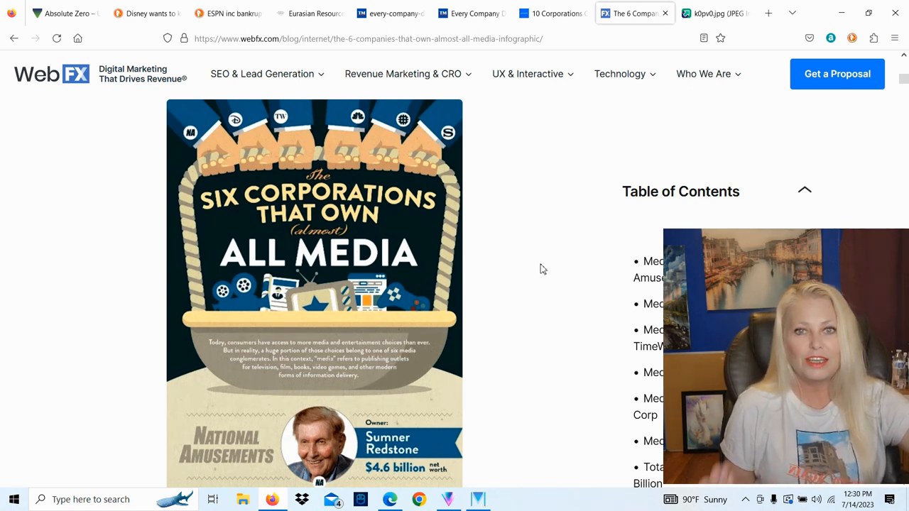
{"action": "scroll", "scroll_direction": "down", "scroll_amount": 3}
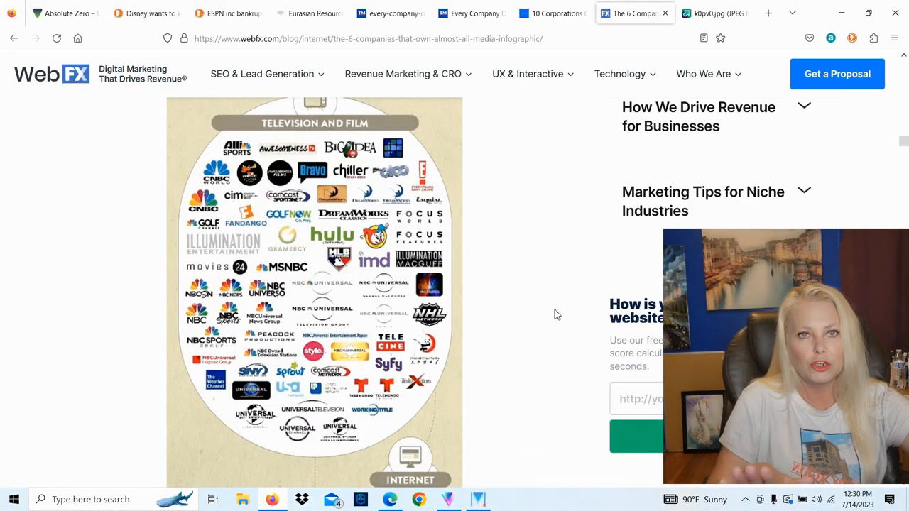
Step: Glance back at the brand ownership chart, then return and scroll to Disney's ABC, ESPN, Marvel and Lucasfilm holdings
{"action": "left_click", "coordinate": [710, 13]}
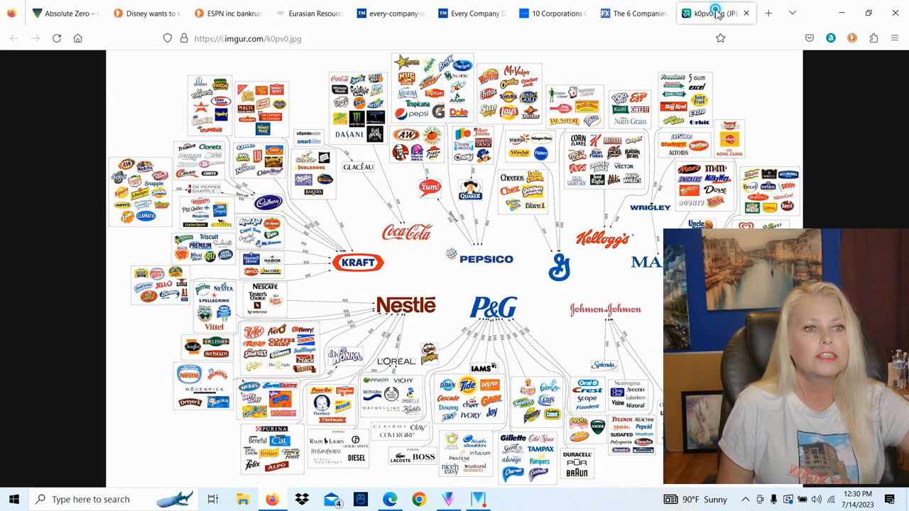
{"action": "left_click", "coordinate": [632, 13]}
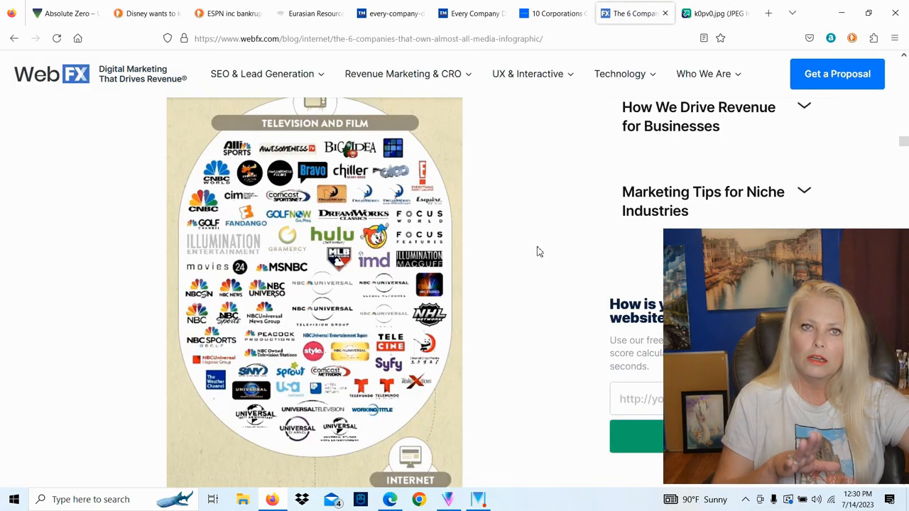
{"action": "scroll", "scroll_direction": "down", "scroll_amount": 3}
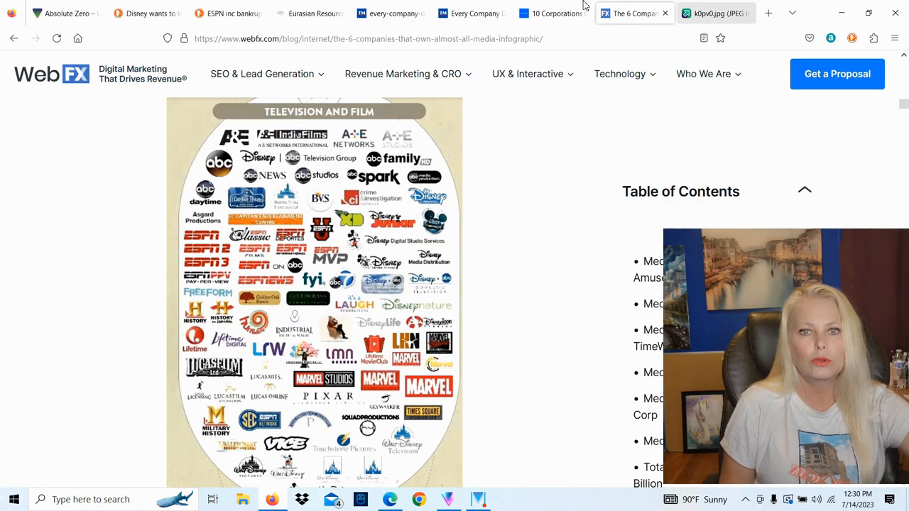
Step: Switch to the TitleMax map of every company Disney owns
{"action": "left_click", "coordinate": [391, 13]}
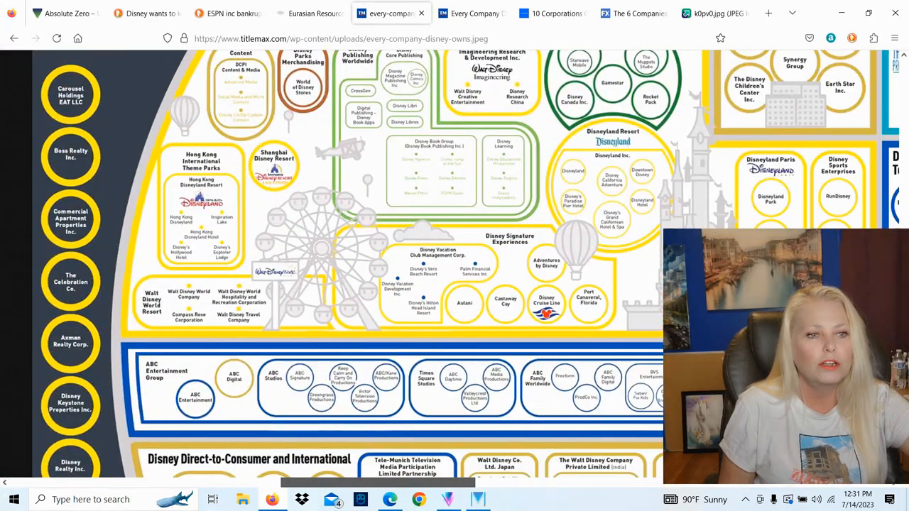
{"action": "scroll", "scroll_direction": "up", "scroll_amount": 3}
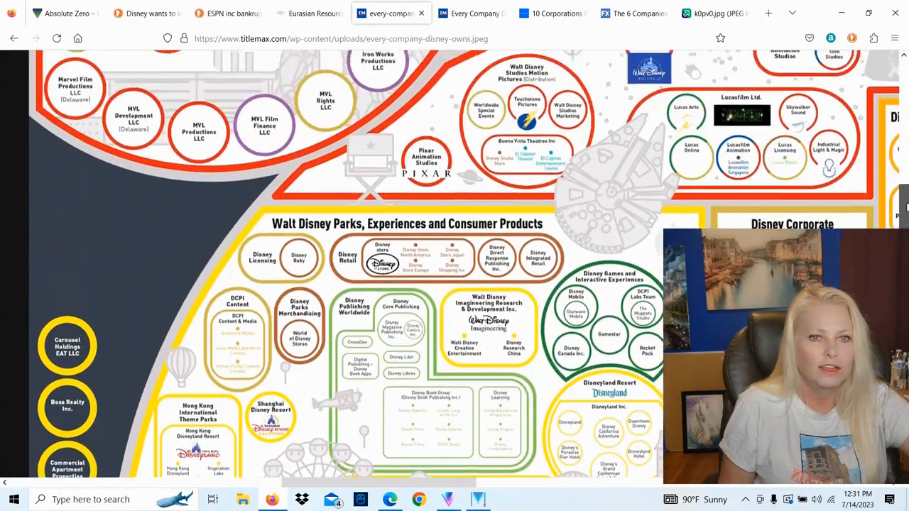
{"action": "scroll", "scroll_direction": "up", "scroll_amount": 3}
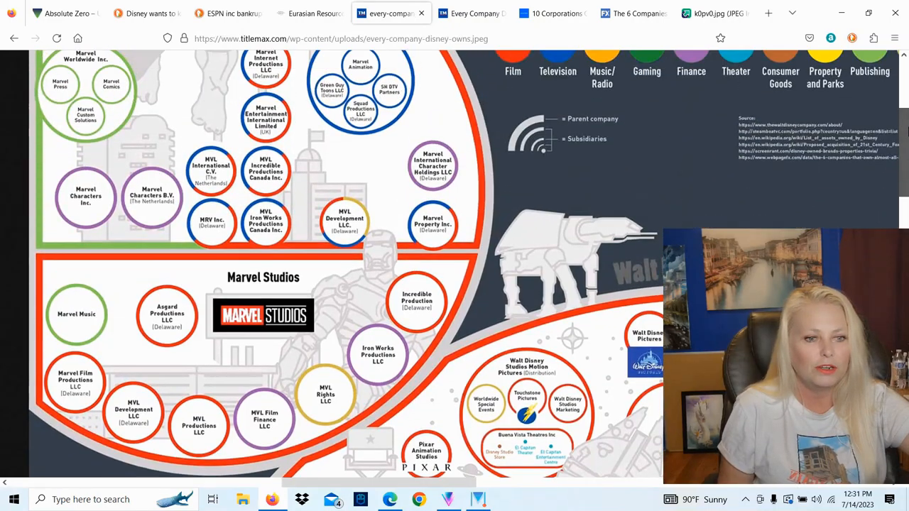
{"action": "scroll", "scroll_direction": "up", "scroll_amount": 3}
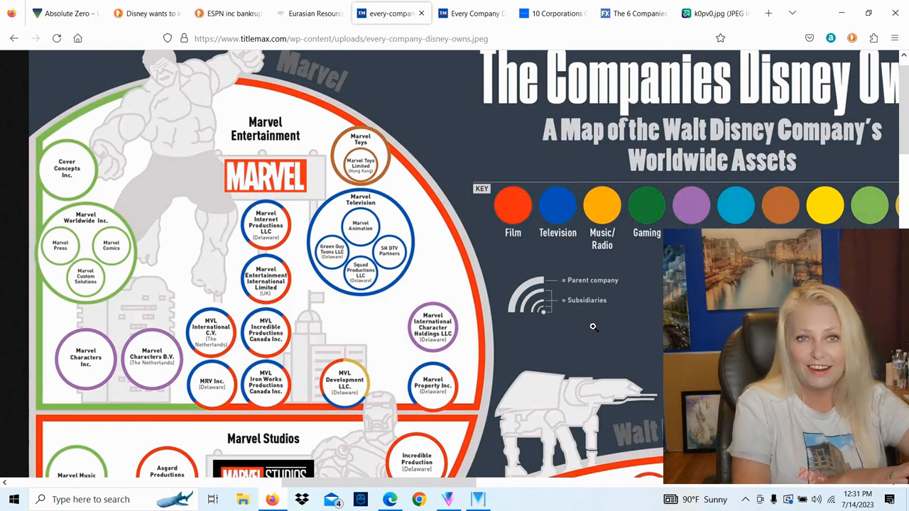
{"action": "mouse_move", "coordinate": [598, 232]}
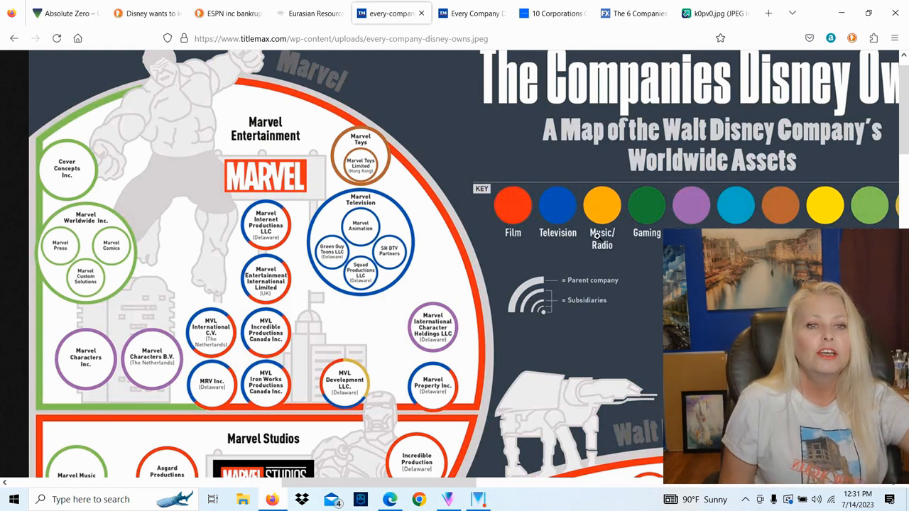
{"action": "mouse_move", "coordinate": [447, 404]}
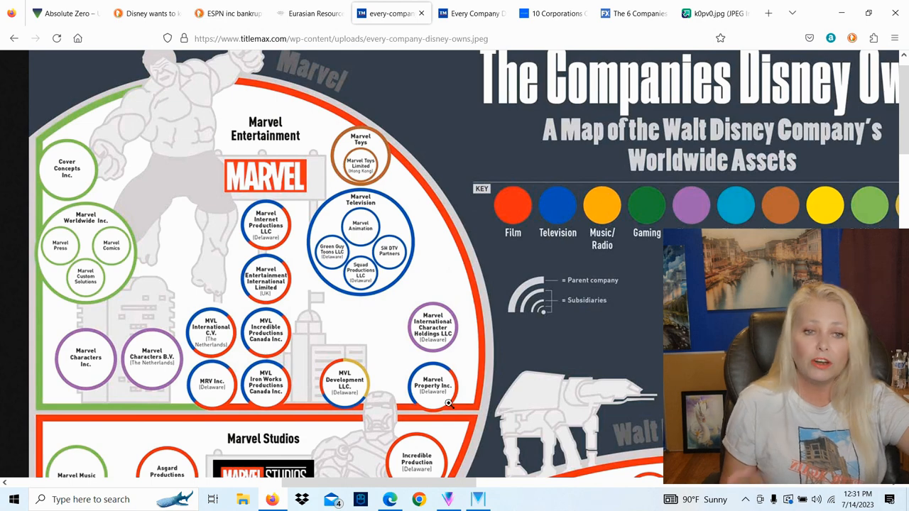
{"action": "mouse_move", "coordinate": [476, 348]}
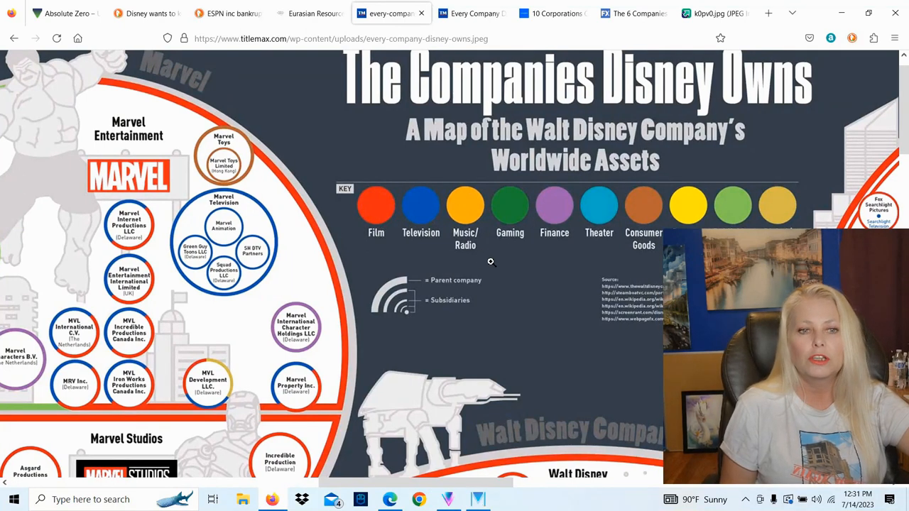
{"action": "mouse_move", "coordinate": [581, 180]}
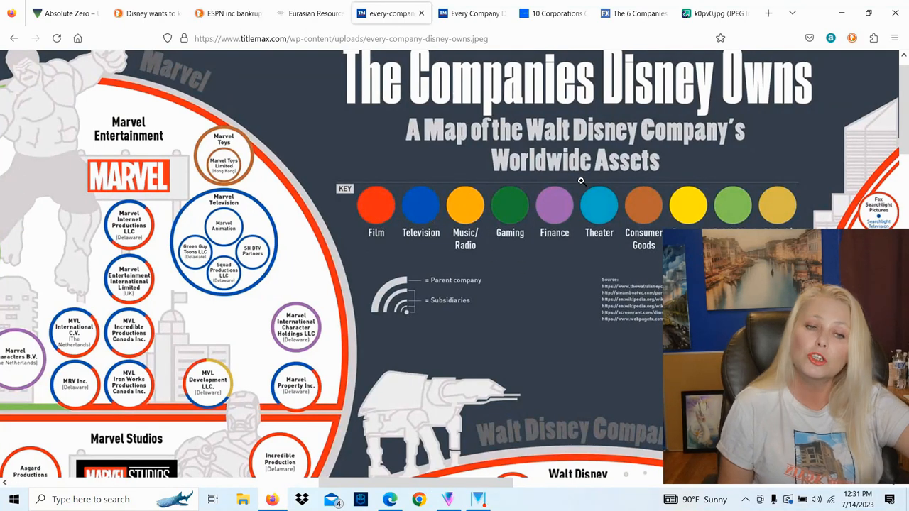
{"action": "mouse_move", "coordinate": [534, 214]}
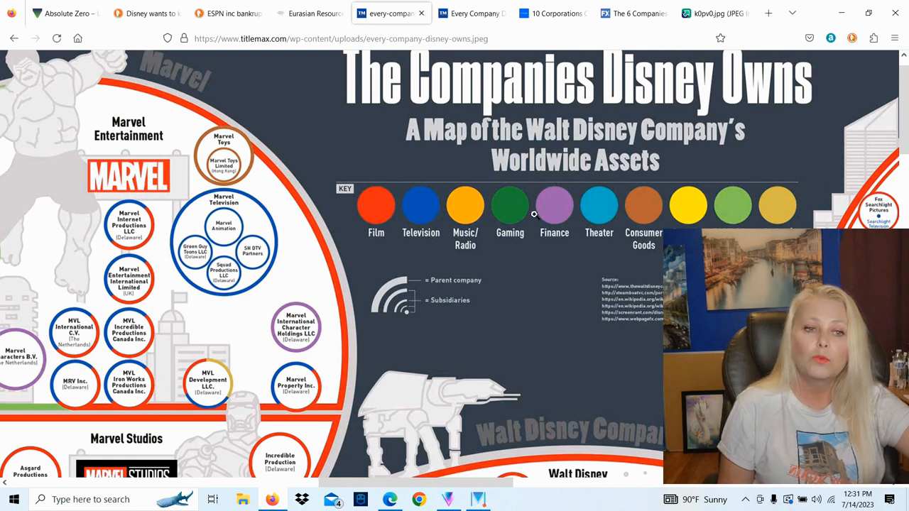
{"action": "mouse_move", "coordinate": [535, 218]}
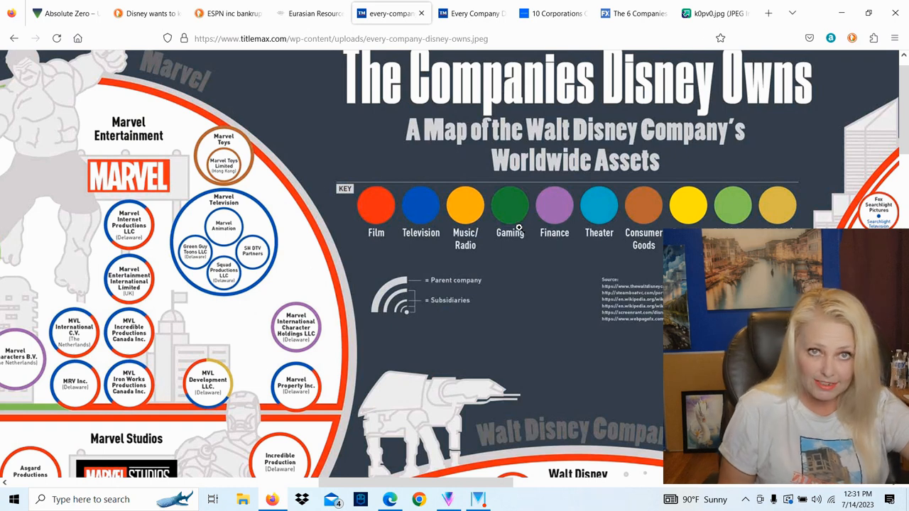
{"action": "mouse_move", "coordinate": [540, 229]}
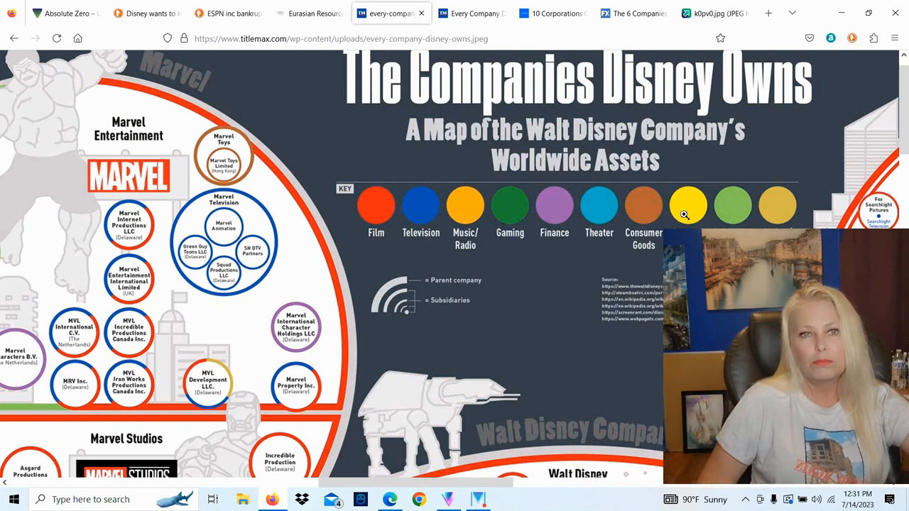
{"action": "mouse_move", "coordinate": [734, 224]}
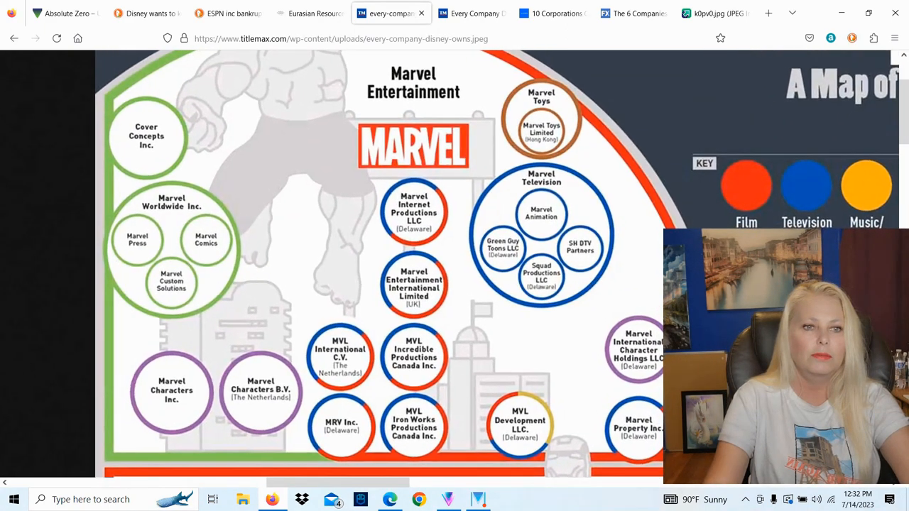
Step: Scroll the Disney map to the 20th Century Fox, Fox Networks Group and Marvel Entertainment clusters
{"action": "scroll", "scroll_direction": "down", "scroll_amount": 3}
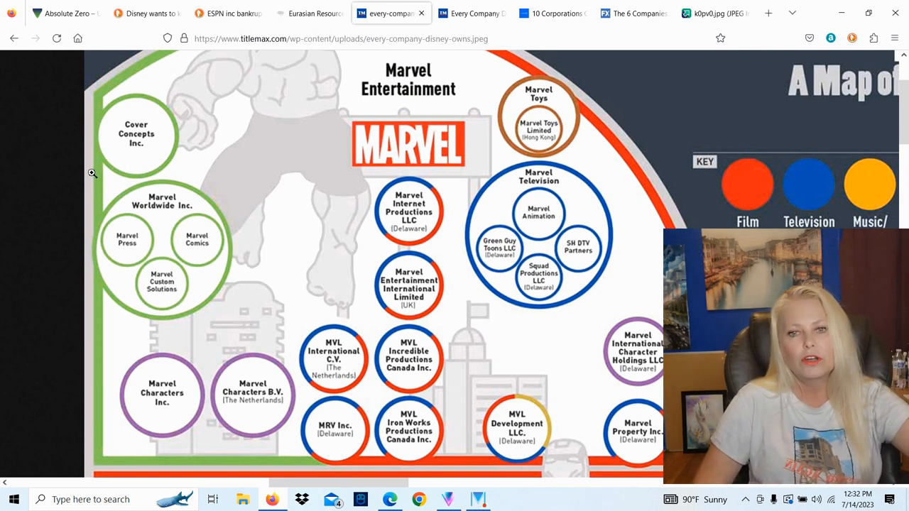
{"action": "mouse_move", "coordinate": [170, 215]}
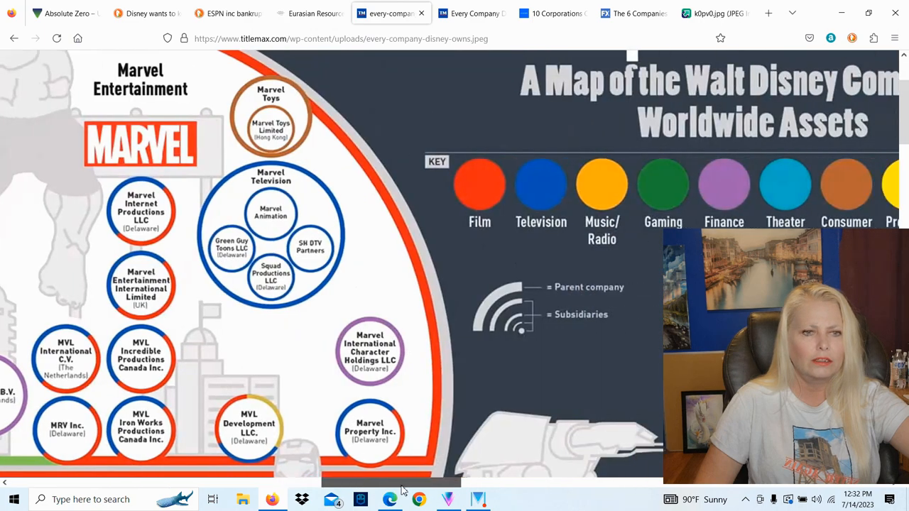
{"action": "scroll", "scroll_direction": "left", "scroll_amount": 3}
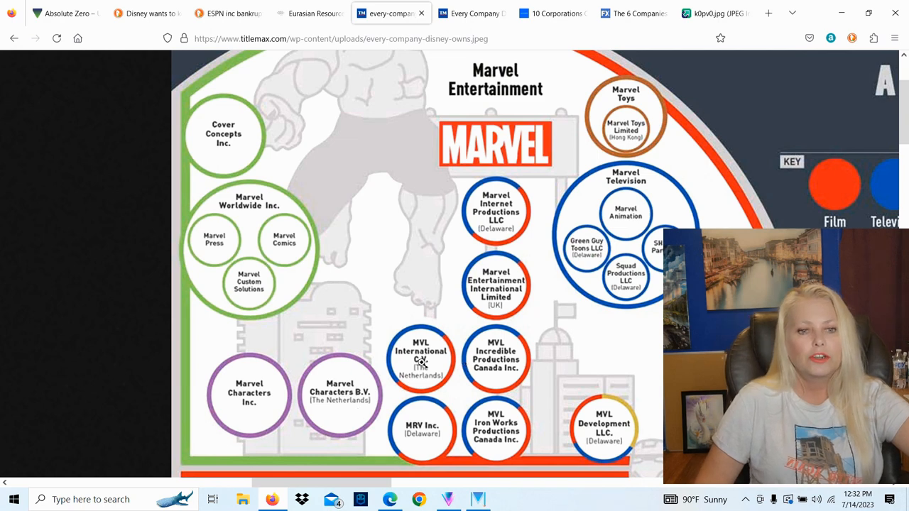
{"action": "mouse_move", "coordinate": [613, 445]}
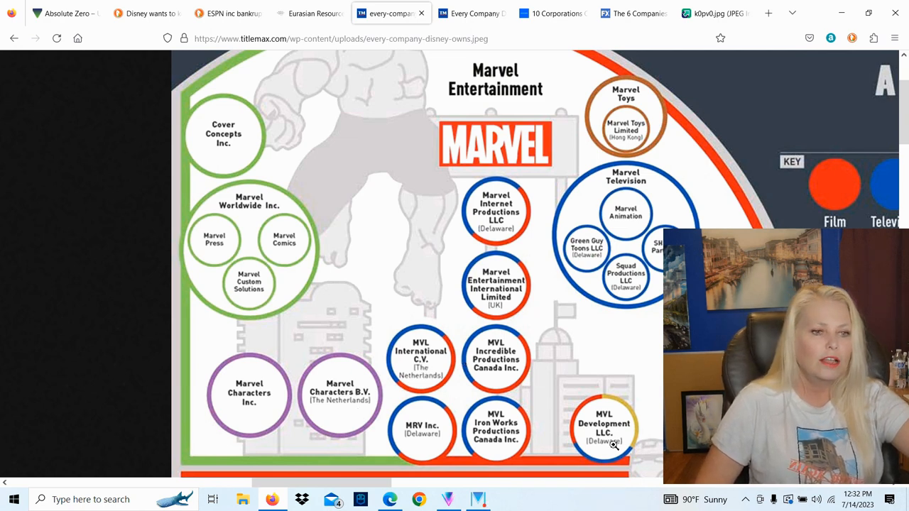
{"action": "mouse_move", "coordinate": [642, 353]}
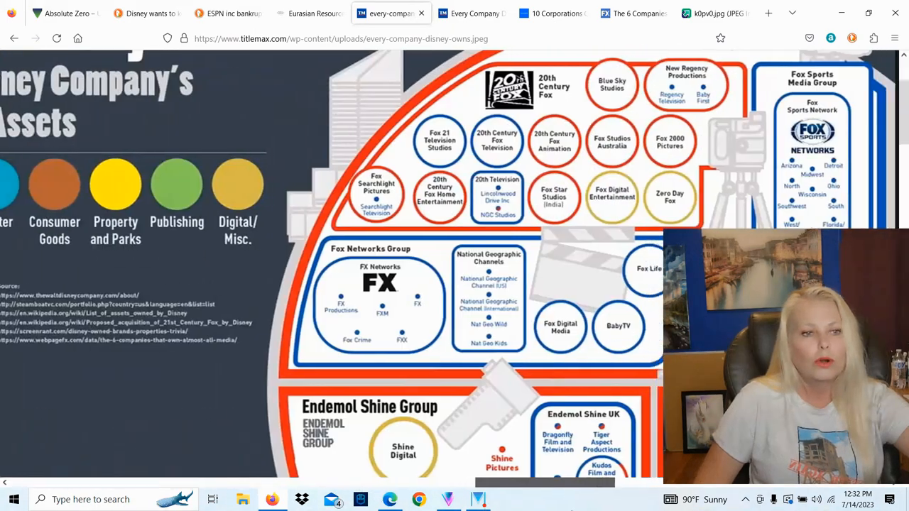
Step: Scroll down past the Music, Theatrical and ABC groups to ESPN Inc. and Disney Studio Services
{"action": "scroll", "scroll_direction": "down", "scroll_amount": 3}
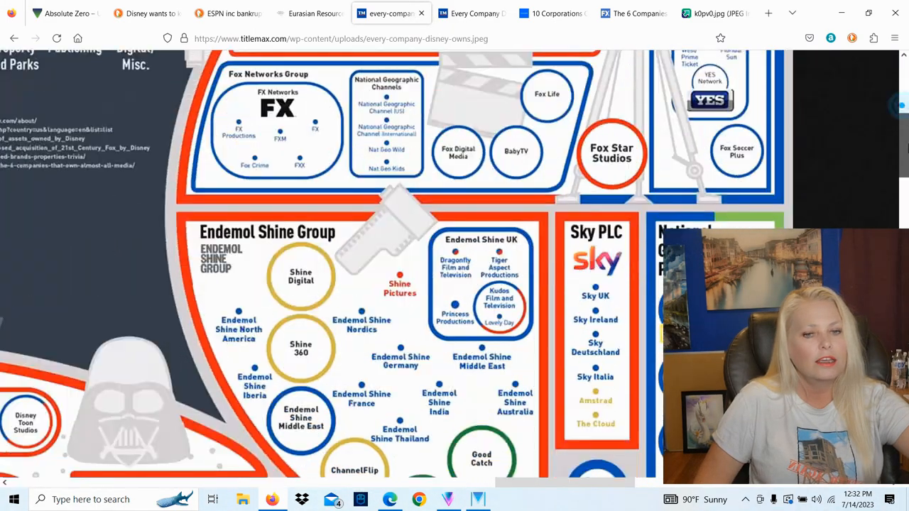
{"action": "scroll", "scroll_direction": "down", "scroll_amount": 3}
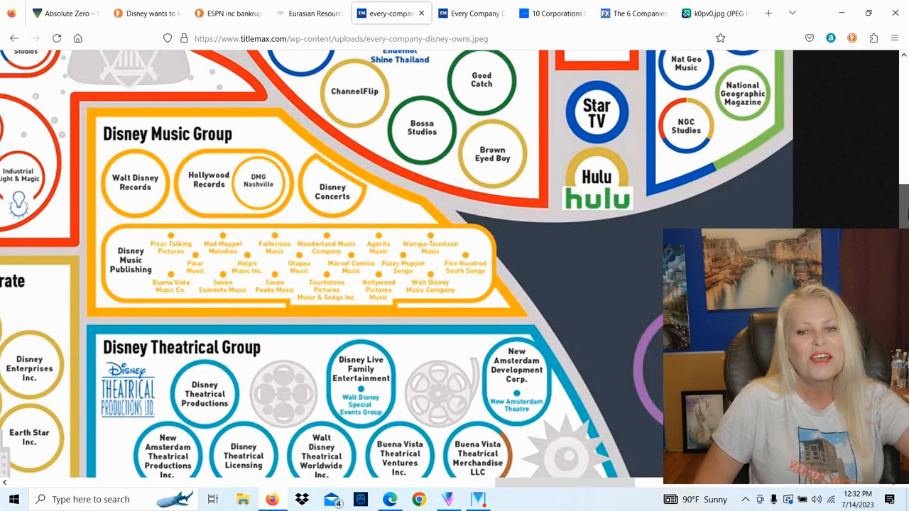
{"action": "scroll", "scroll_direction": "down", "scroll_amount": 3}
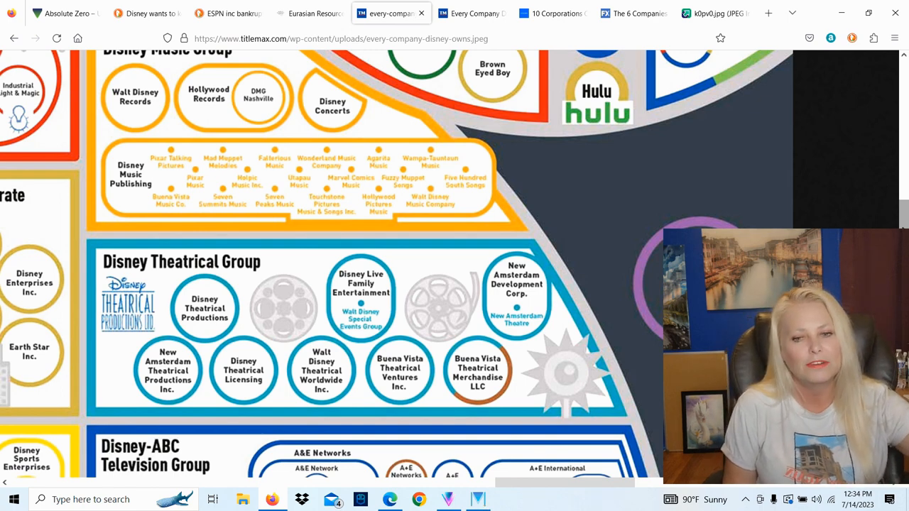
{"action": "scroll", "scroll_direction": "down", "scroll_amount": 3}
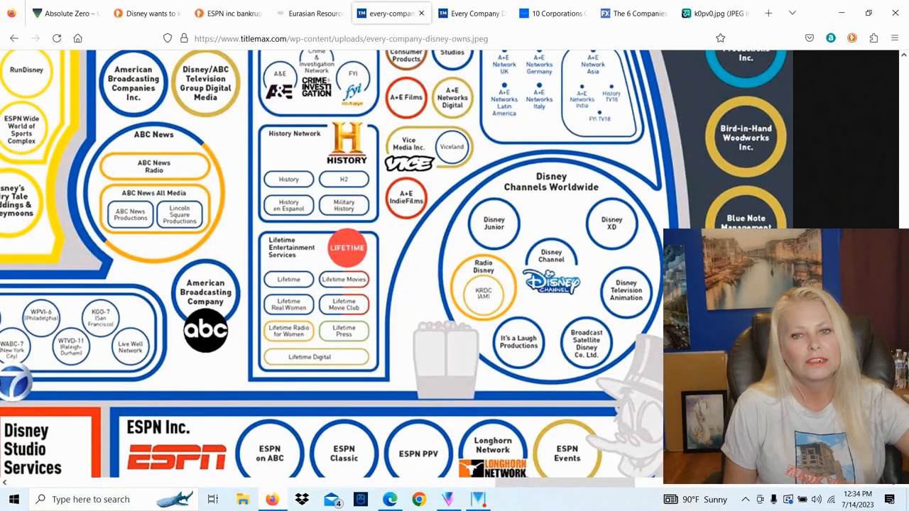
{"action": "scroll", "scroll_direction": "down", "scroll_amount": 3}
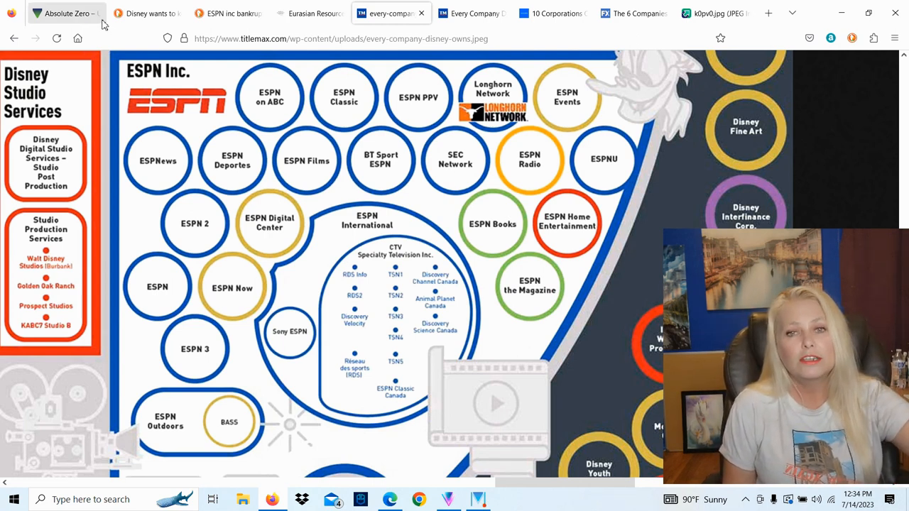
Step: Review the DuckDuckGo results for 'Disney wants to keep ESPN' and 'ESPN inc bankrupt?'
{"action": "left_click", "coordinate": [146, 13]}
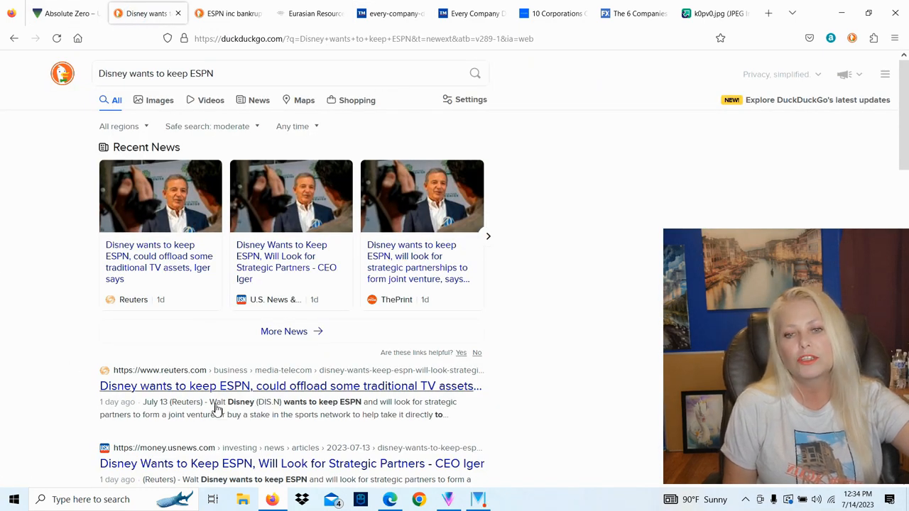
{"action": "mouse_move", "coordinate": [403, 399]}
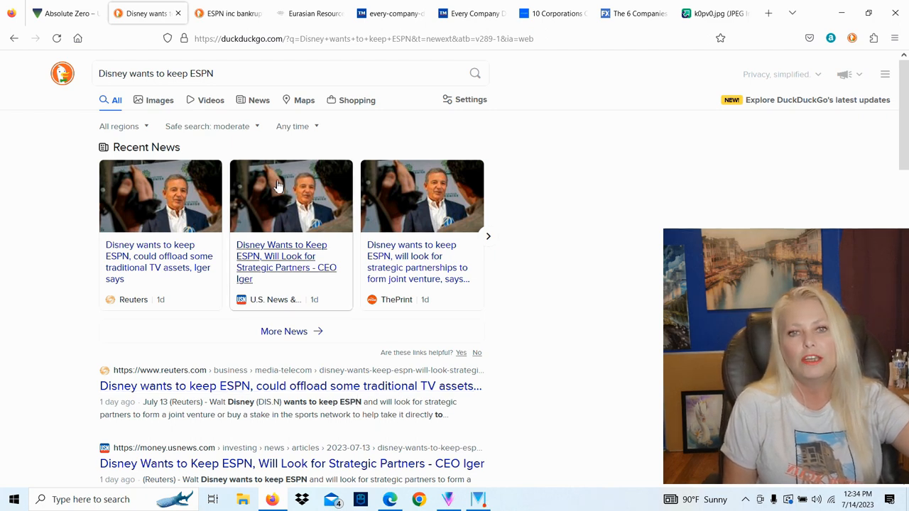
{"action": "left_click", "coordinate": [227, 13]}
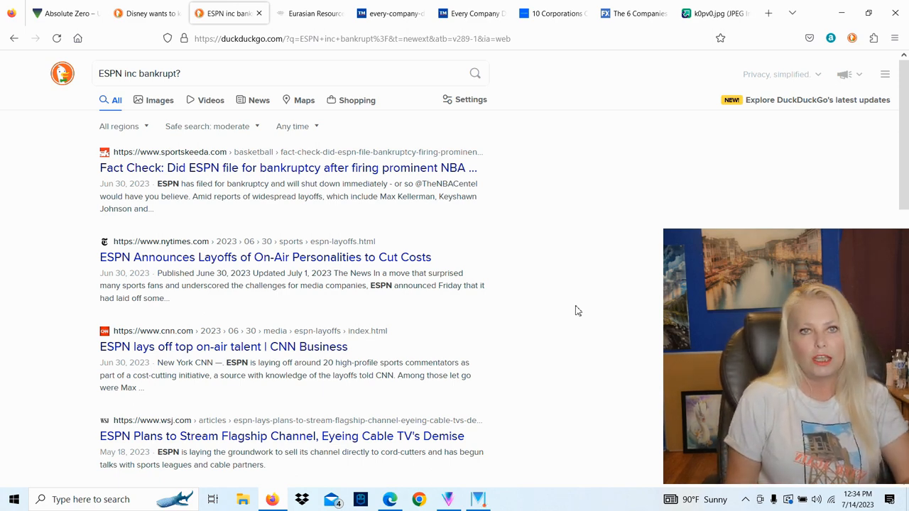
{"action": "mouse_move", "coordinate": [577, 316]}
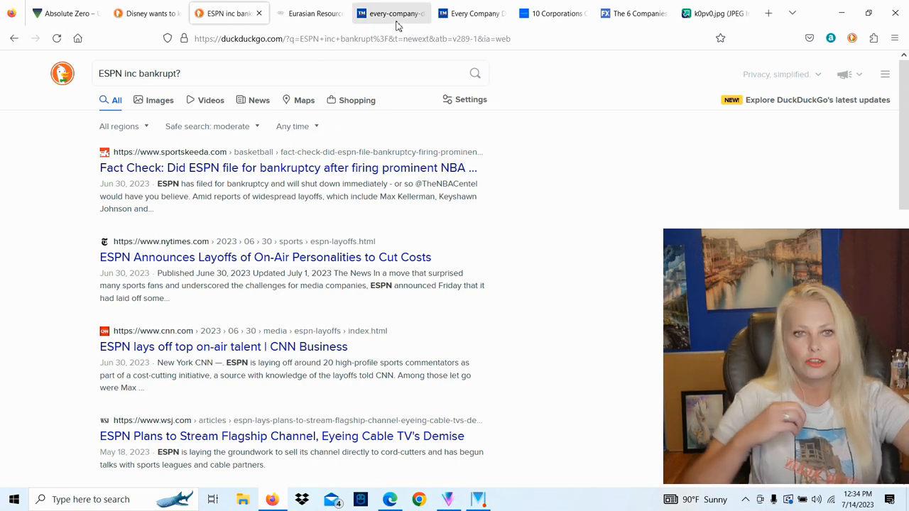
{"action": "mouse_move", "coordinate": [398, 26]}
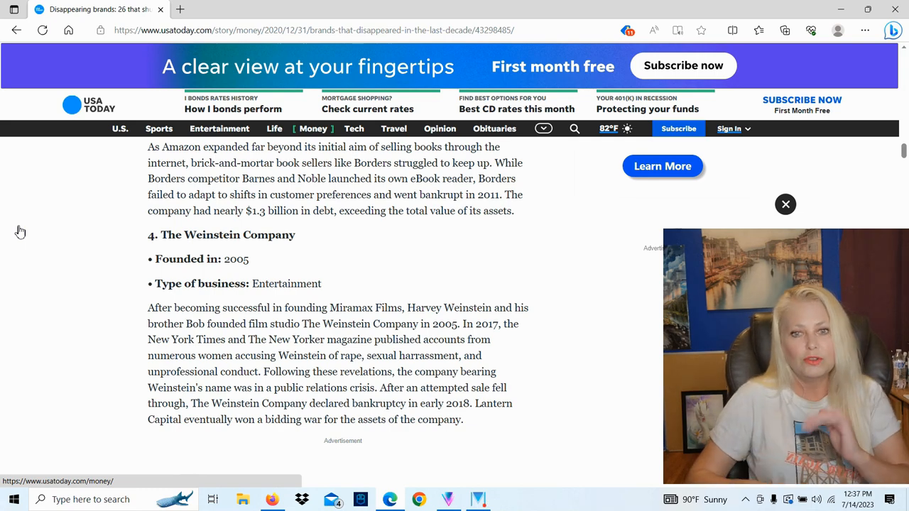
{"action": "mouse_move", "coordinate": [73, 390]}
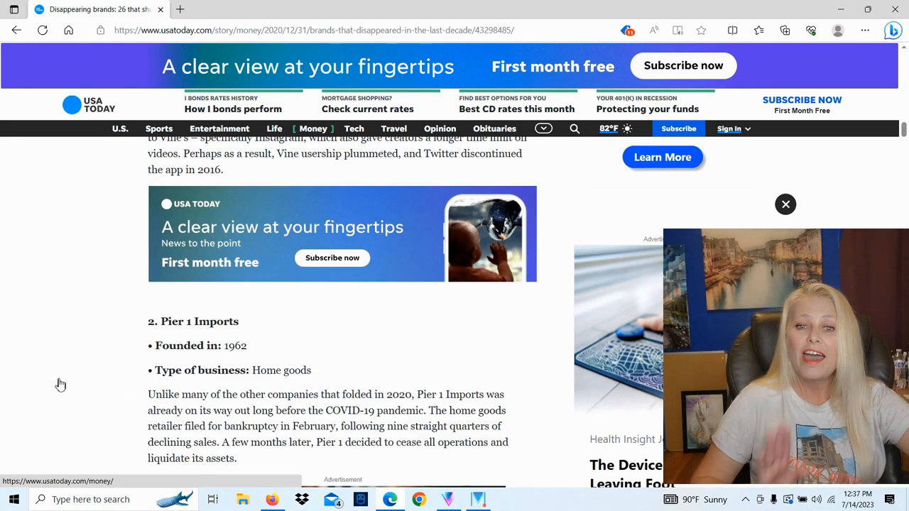
Step: Scroll the USA Today disappearing brands article to entry 2, Pier 1 Imports, founded 1962
{"action": "scroll", "scroll_direction": "up", "scroll_amount": 3}
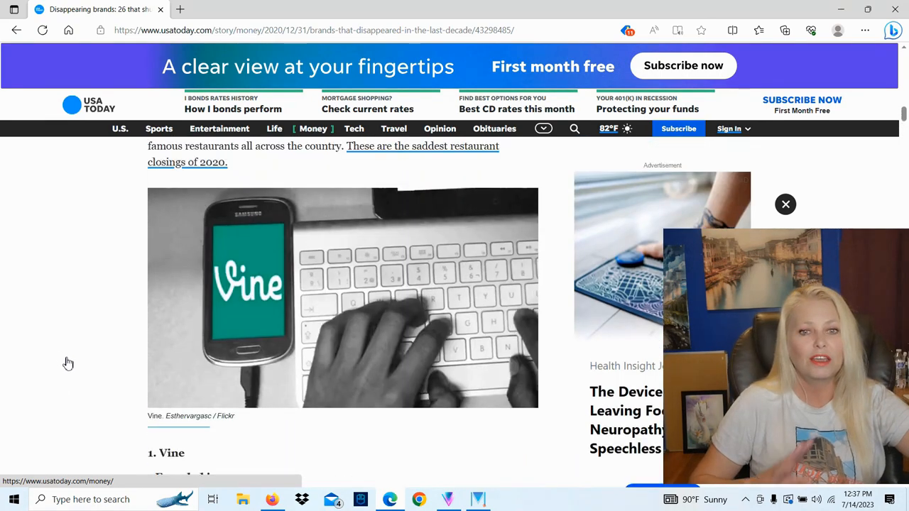
{"action": "scroll", "scroll_direction": "down", "scroll_amount": 3}
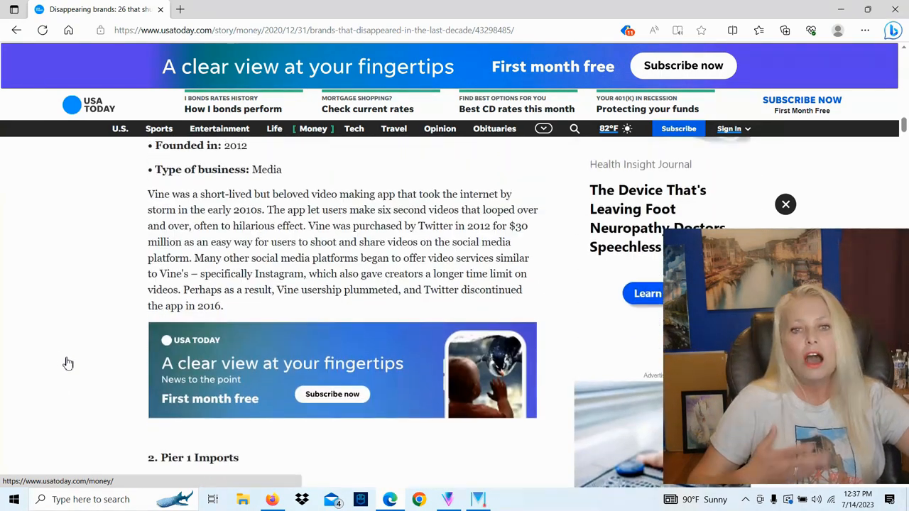
{"action": "scroll", "scroll_direction": "down", "scroll_amount": 3}
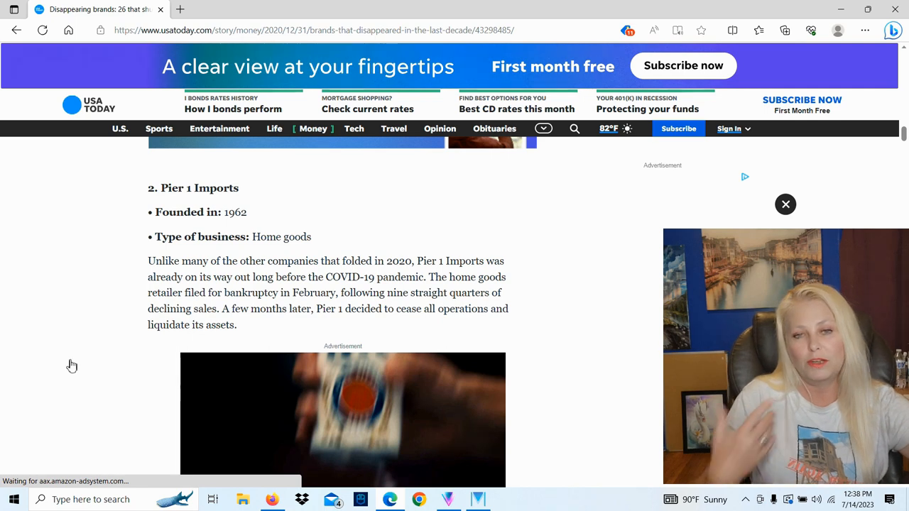
Step: Scroll the article from Pier 1 Imports through Borders, Dressbarn, A&P and Theranos
{"action": "scroll", "scroll_direction": "down", "scroll_amount": 3}
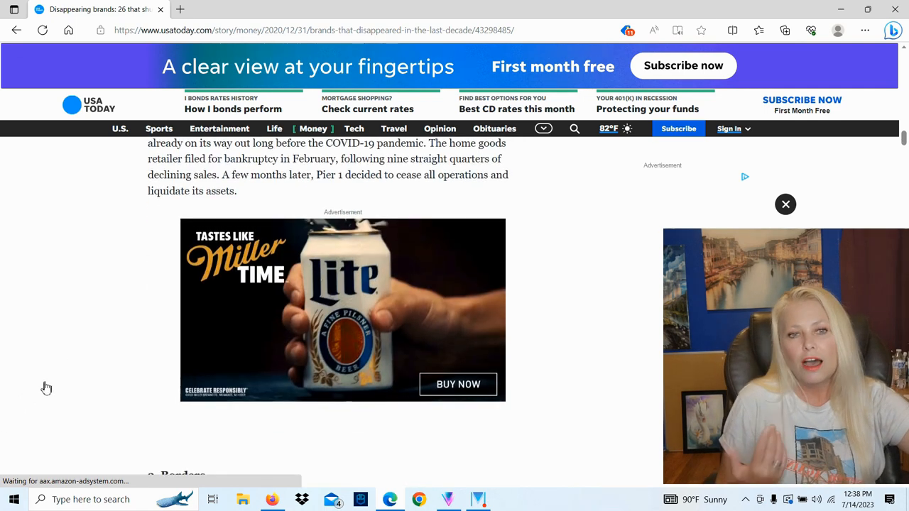
{"action": "scroll", "scroll_direction": "up", "scroll_amount": 3}
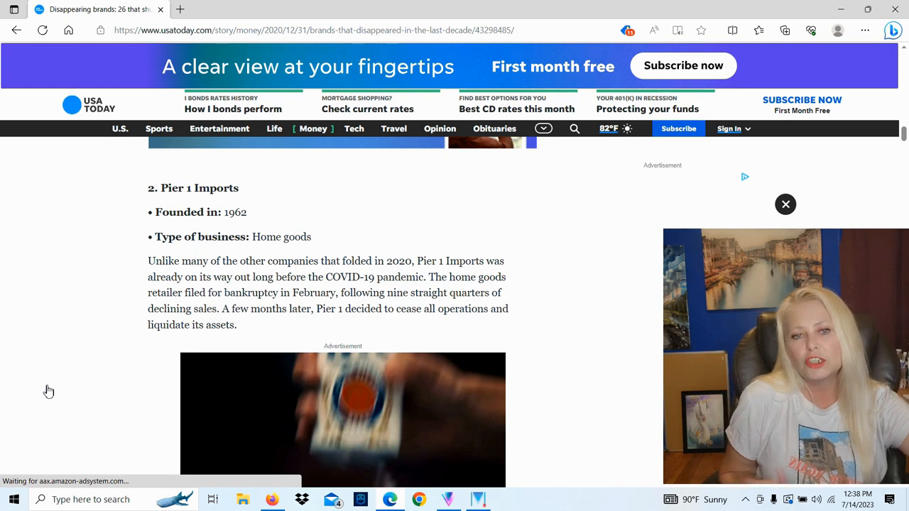
{"action": "scroll", "scroll_direction": "down", "scroll_amount": 3}
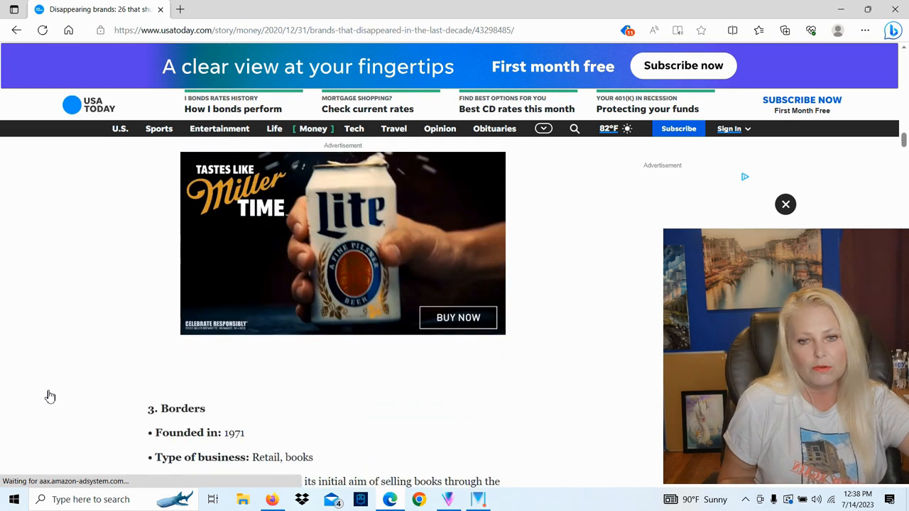
{"action": "scroll", "scroll_direction": "down", "scroll_amount": 3}
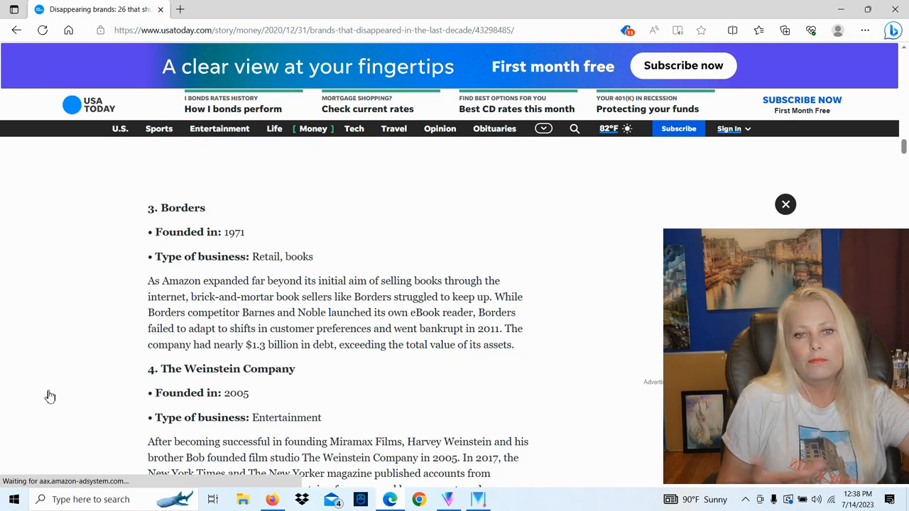
{"action": "scroll", "scroll_direction": "down", "scroll_amount": 3}
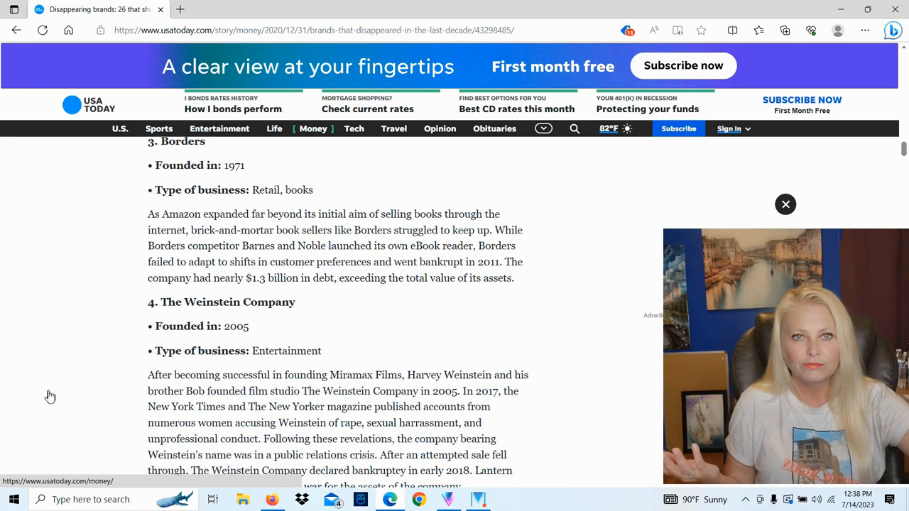
{"action": "scroll", "scroll_direction": "down", "scroll_amount": 3}
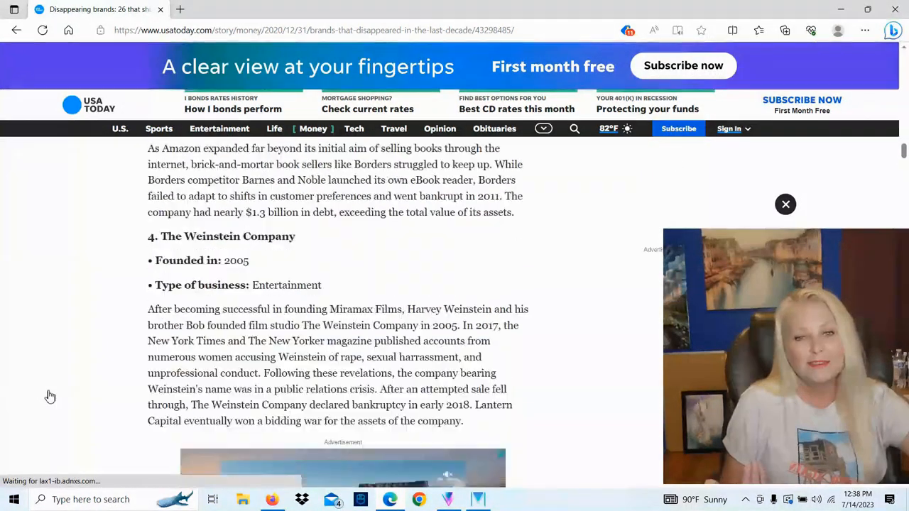
{"action": "scroll", "scroll_direction": "up", "scroll_amount": 3}
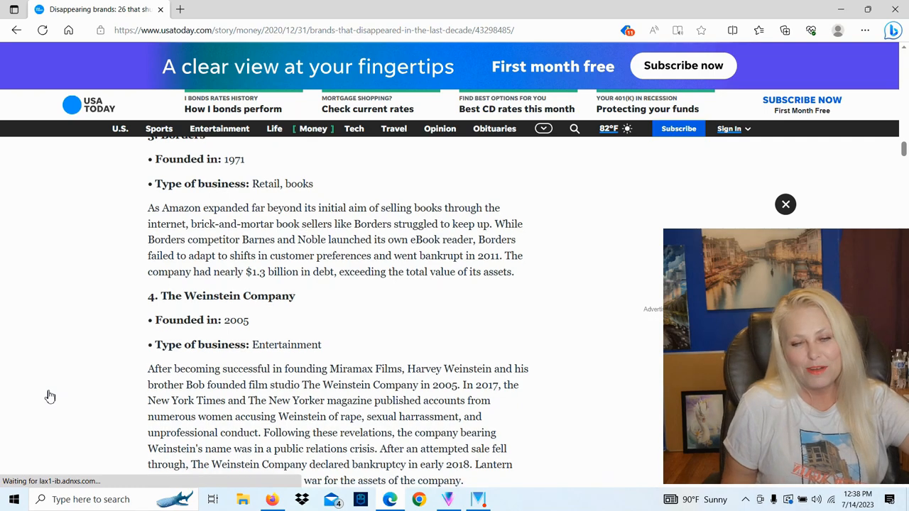
{"action": "scroll", "scroll_direction": "down", "scroll_amount": 3}
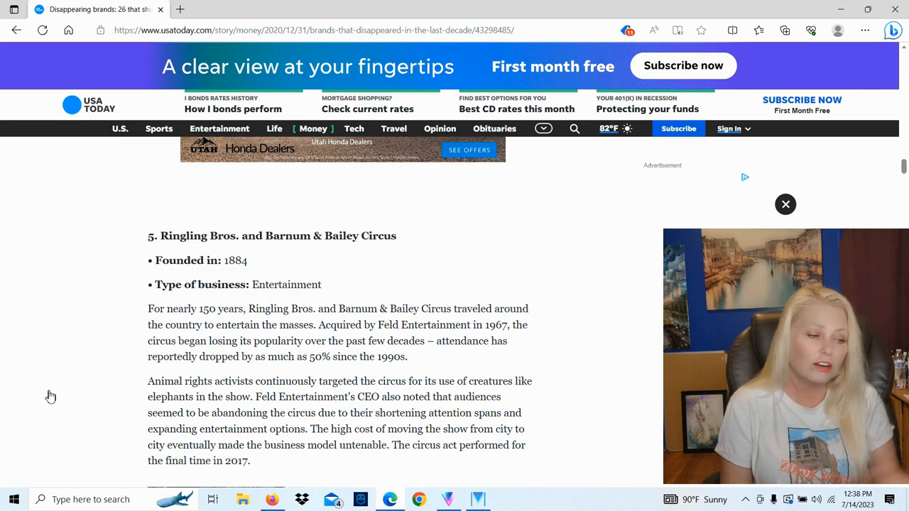
{"action": "scroll", "scroll_direction": "down", "scroll_amount": 3}
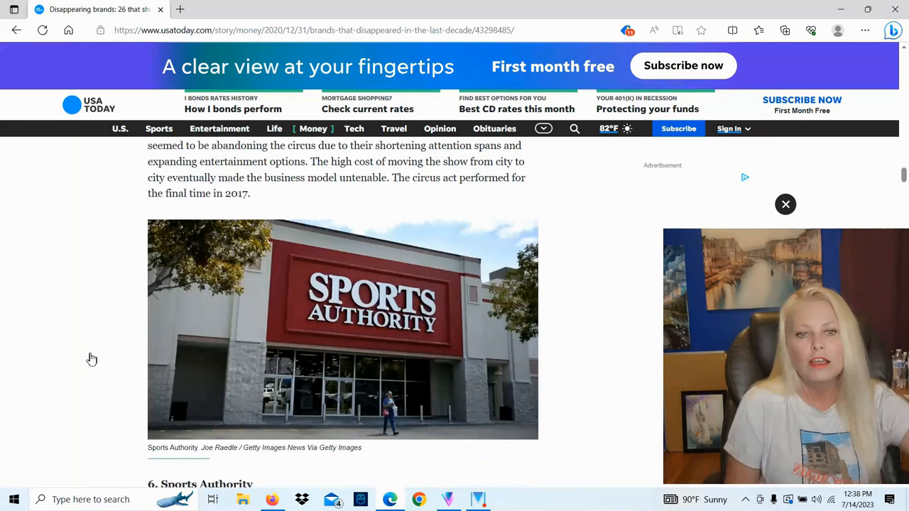
{"action": "scroll", "scroll_direction": "down", "scroll_amount": 3}
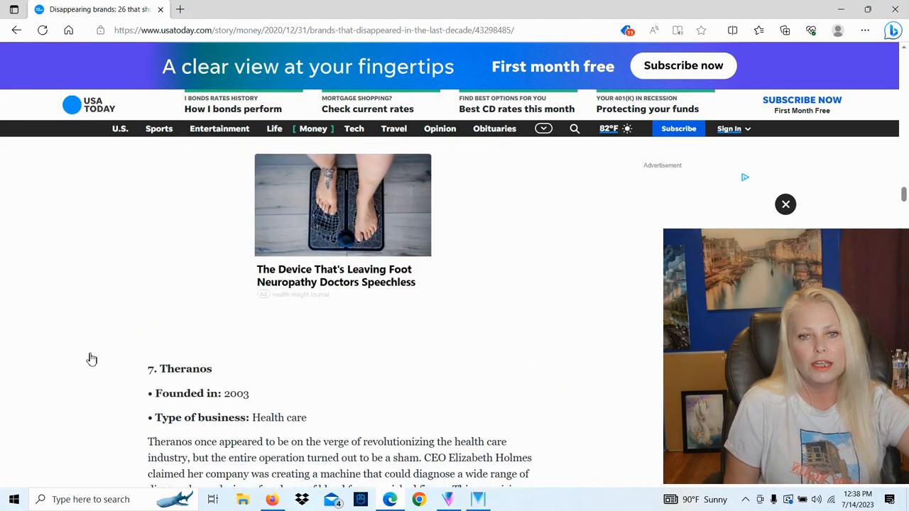
{"action": "scroll", "scroll_direction": "down", "scroll_amount": 3}
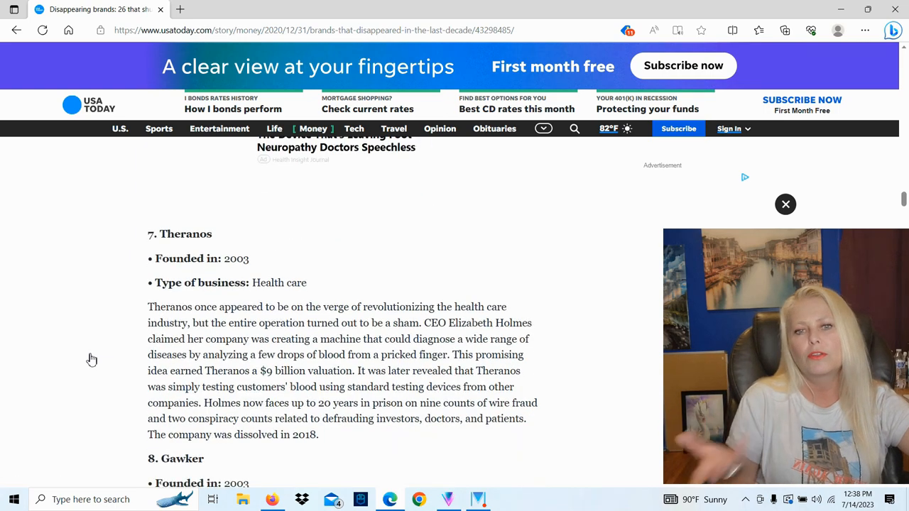
{"action": "scroll", "scroll_direction": "down", "scroll_amount": 3}
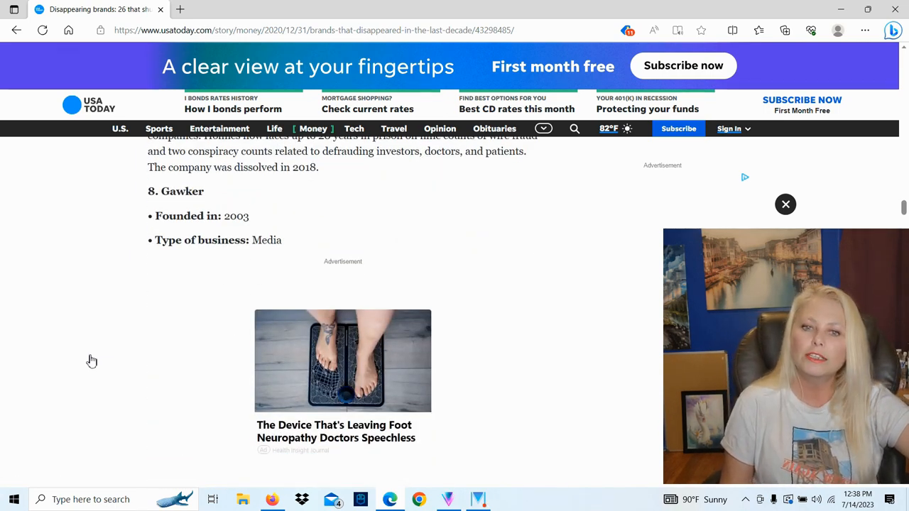
Step: Continue down past MoviePass to entry 13, Modell's sporting goods
{"action": "scroll", "scroll_direction": "down", "scroll_amount": 3}
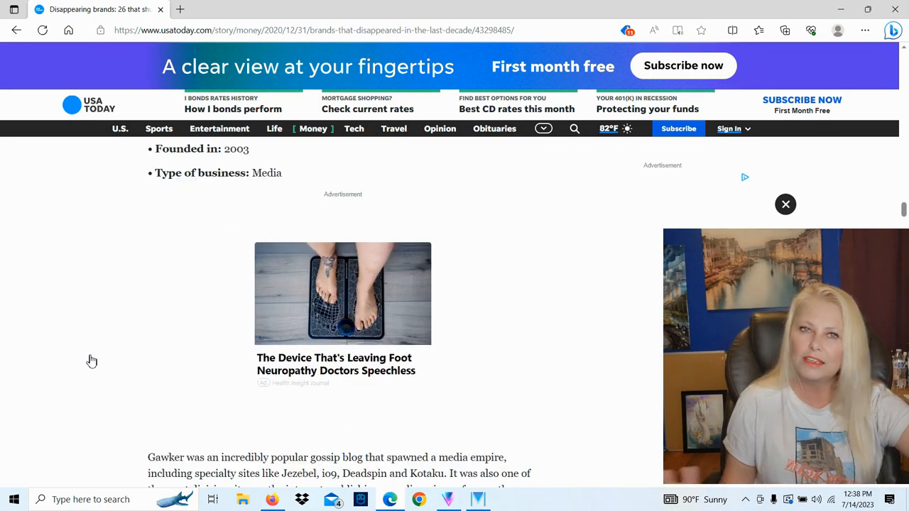
{"action": "scroll", "scroll_direction": "down", "scroll_amount": 3}
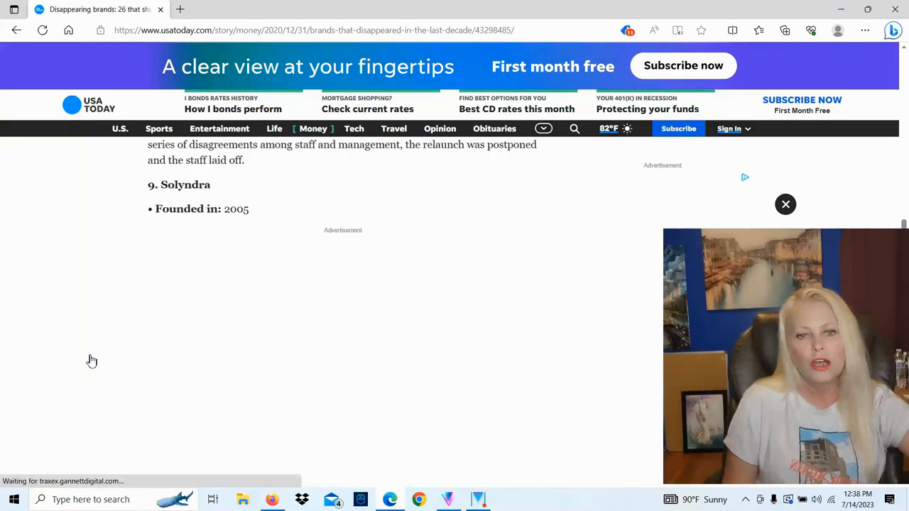
{"action": "scroll", "scroll_direction": "down", "scroll_amount": 3}
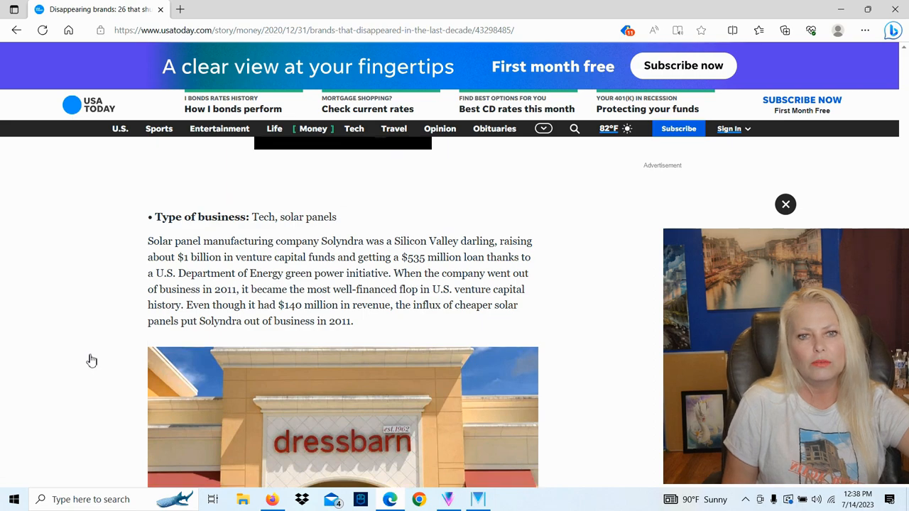
{"action": "scroll", "scroll_direction": "up", "scroll_amount": 3}
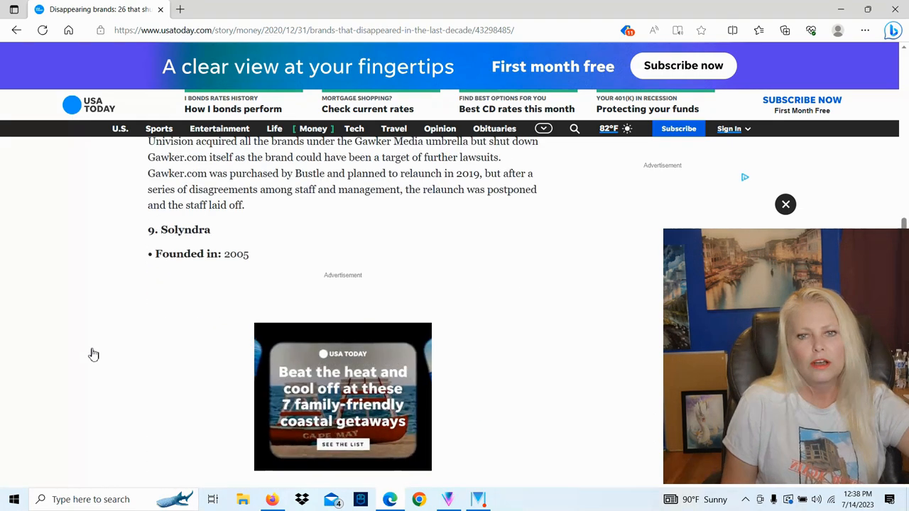
{"action": "scroll", "scroll_direction": "down", "scroll_amount": 3}
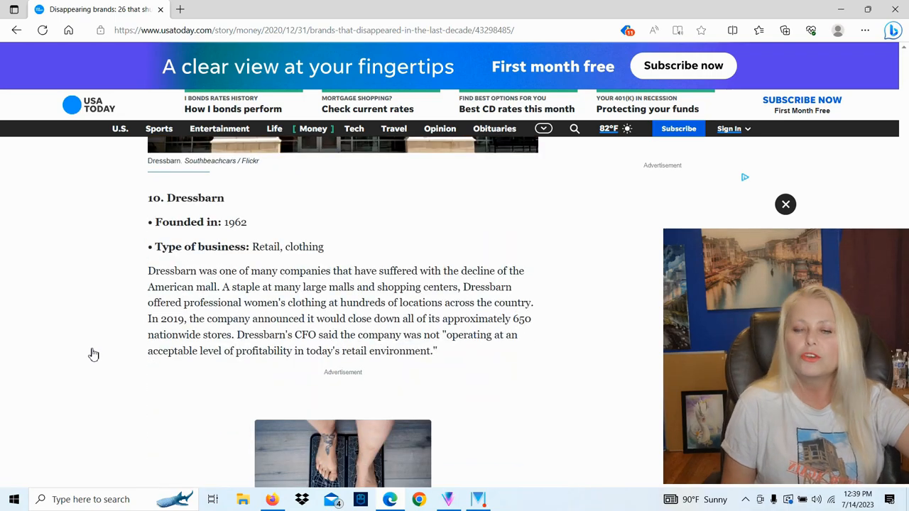
{"action": "scroll", "scroll_direction": "down", "scroll_amount": 3}
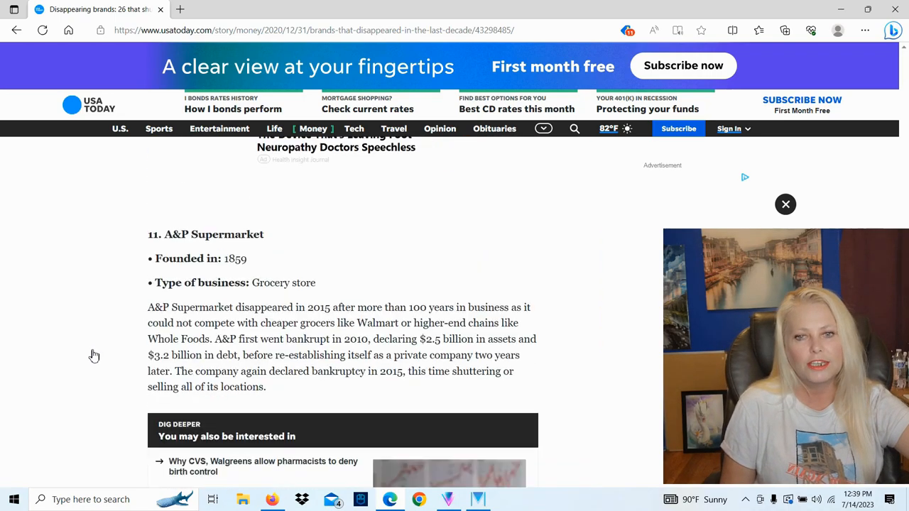
{"action": "scroll", "scroll_direction": "down", "scroll_amount": 3}
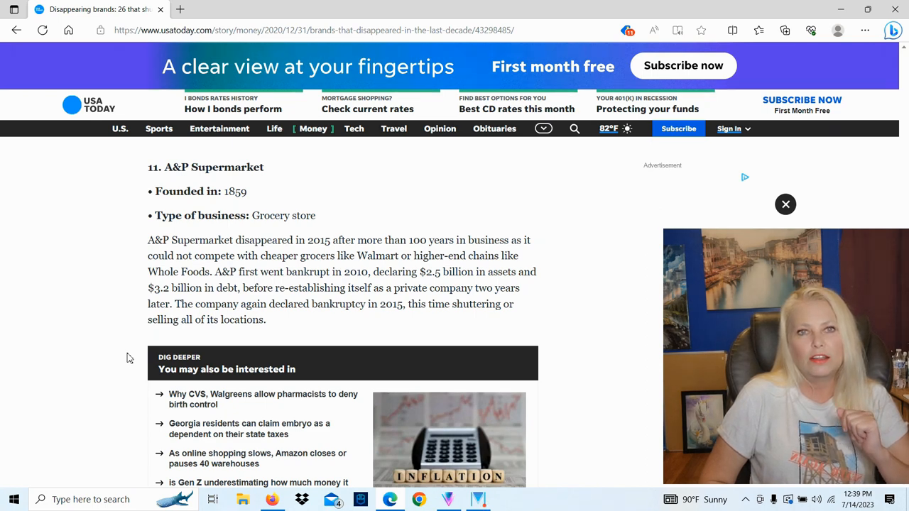
{"action": "scroll", "scroll_direction": "down", "scroll_amount": 3}
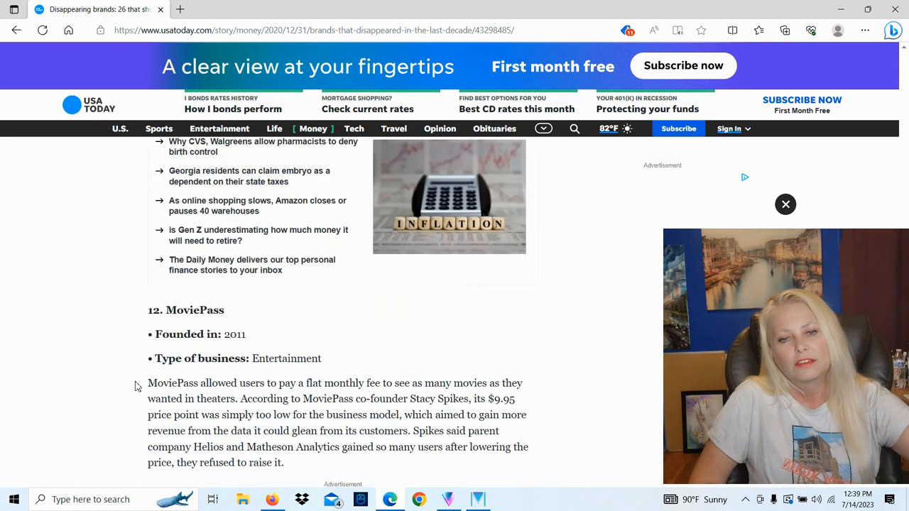
{"action": "scroll", "scroll_direction": "down", "scroll_amount": 3}
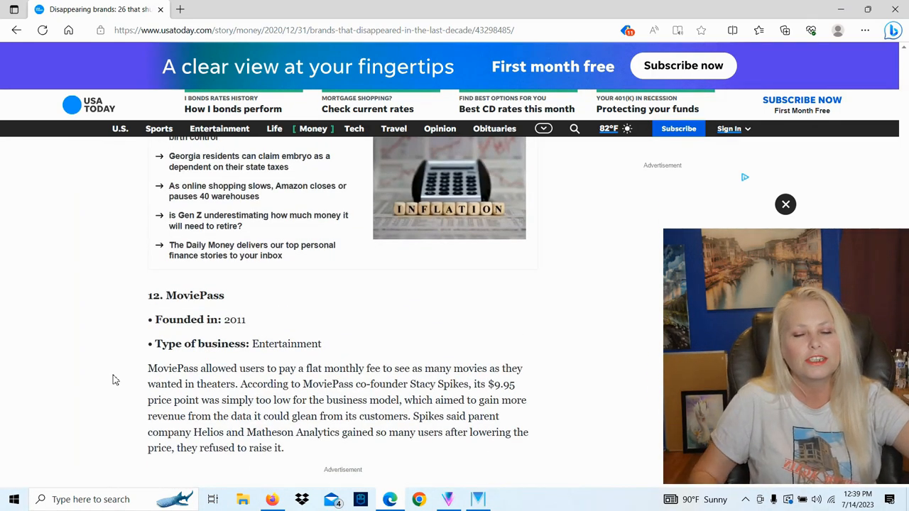
{"action": "scroll", "scroll_direction": "down", "scroll_amount": 3}
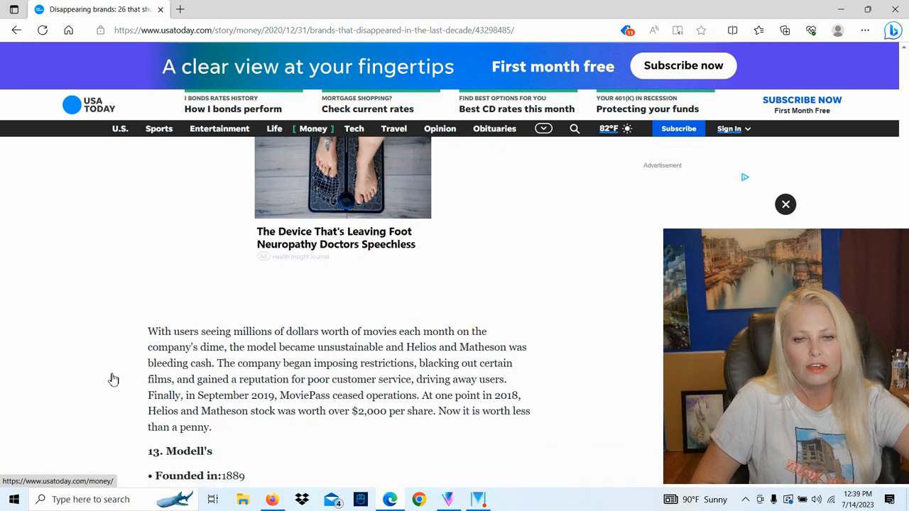
{"action": "scroll", "scroll_direction": "down", "scroll_amount": 3}
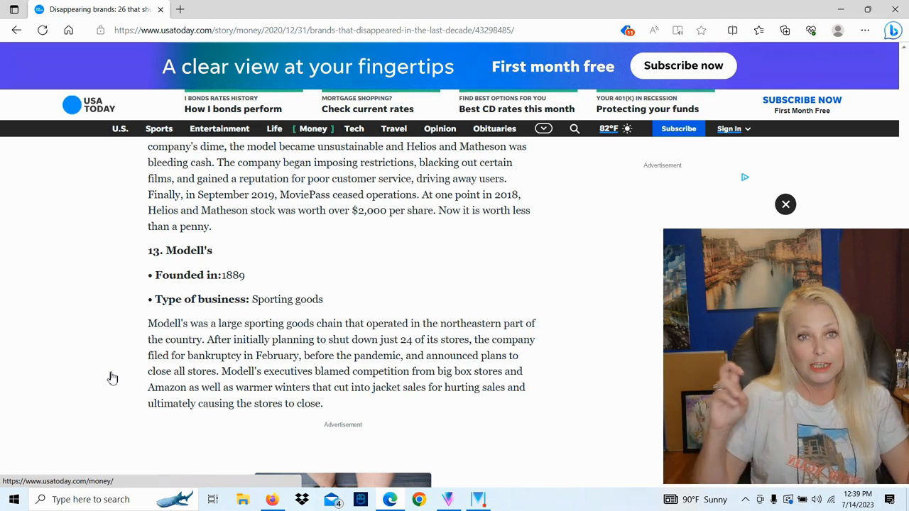
{"action": "mouse_move", "coordinate": [118, 357]}
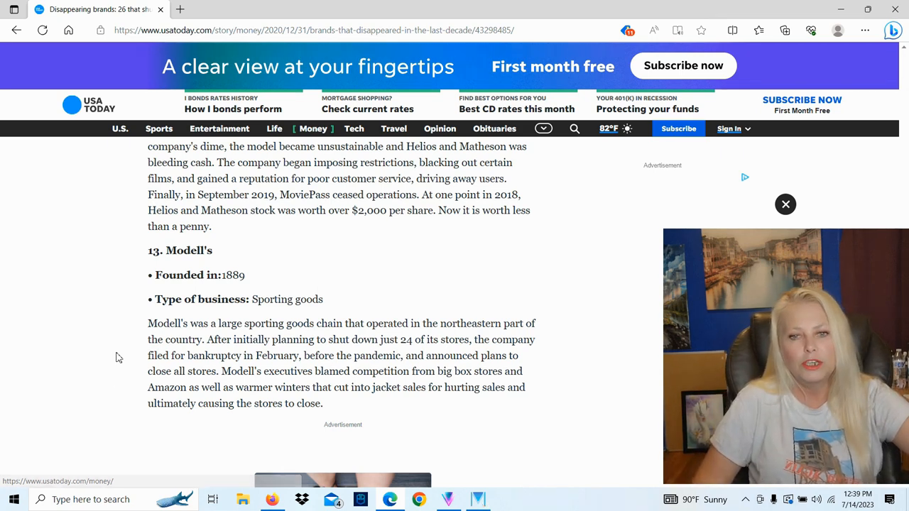
Step: Scroll past entry 14, Teavana, to entry 15, Toys R Us
{"action": "scroll", "scroll_direction": "down", "scroll_amount": 3}
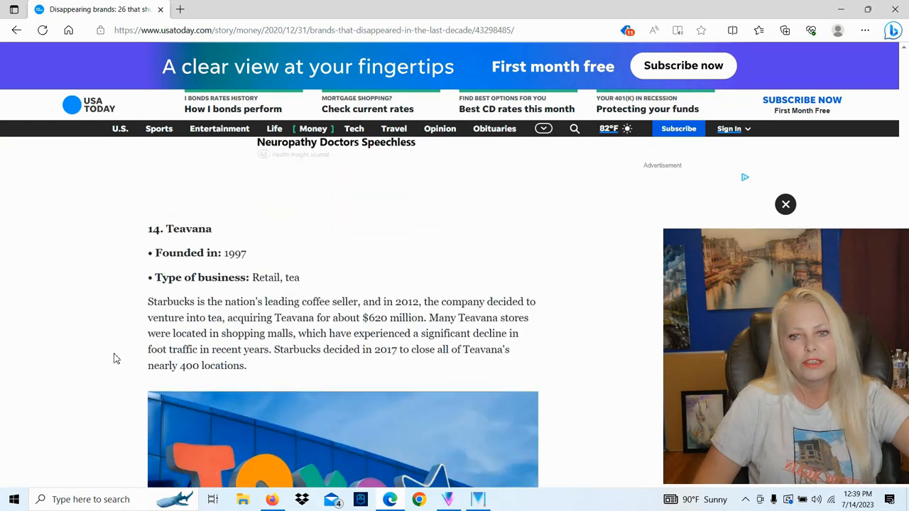
{"action": "scroll", "scroll_direction": "up", "scroll_amount": 3}
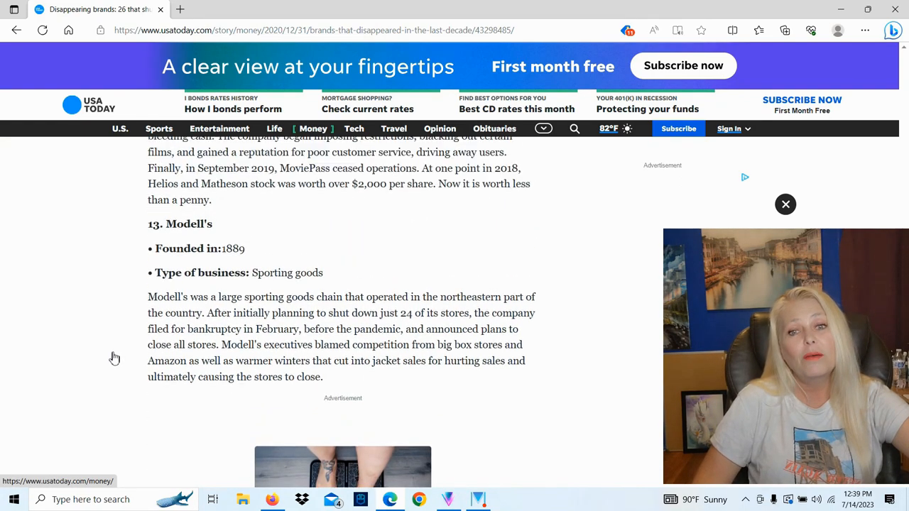
{"action": "scroll", "scroll_direction": "up", "scroll_amount": 3}
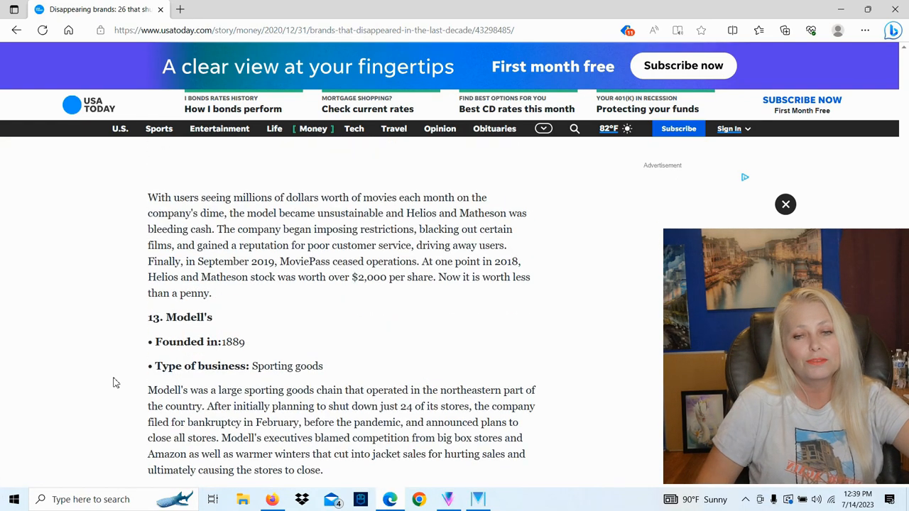
{"action": "scroll", "scroll_direction": "down", "scroll_amount": 3}
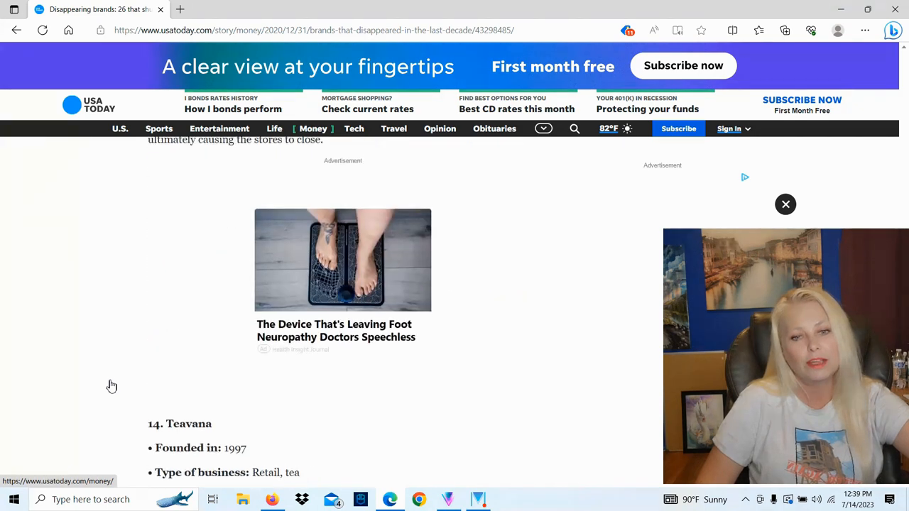
{"action": "scroll", "scroll_direction": "down", "scroll_amount": 3}
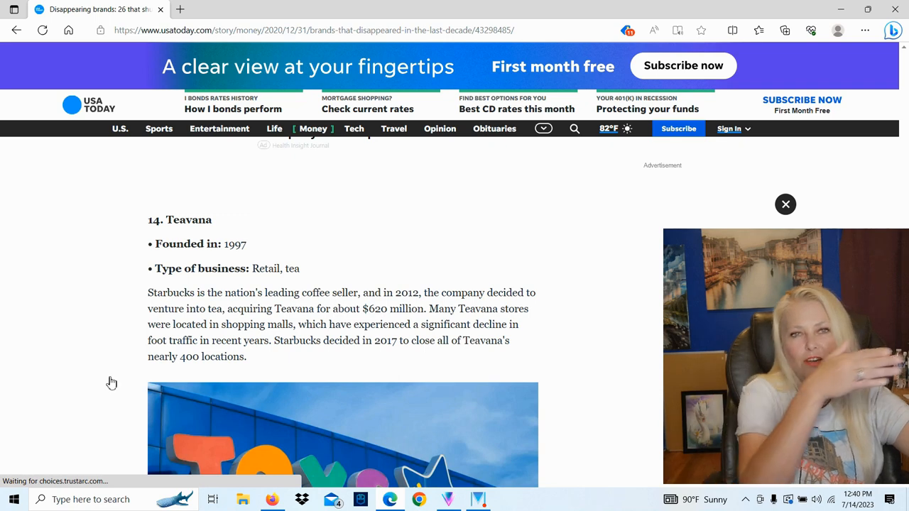
{"action": "mouse_move", "coordinate": [111, 374]}
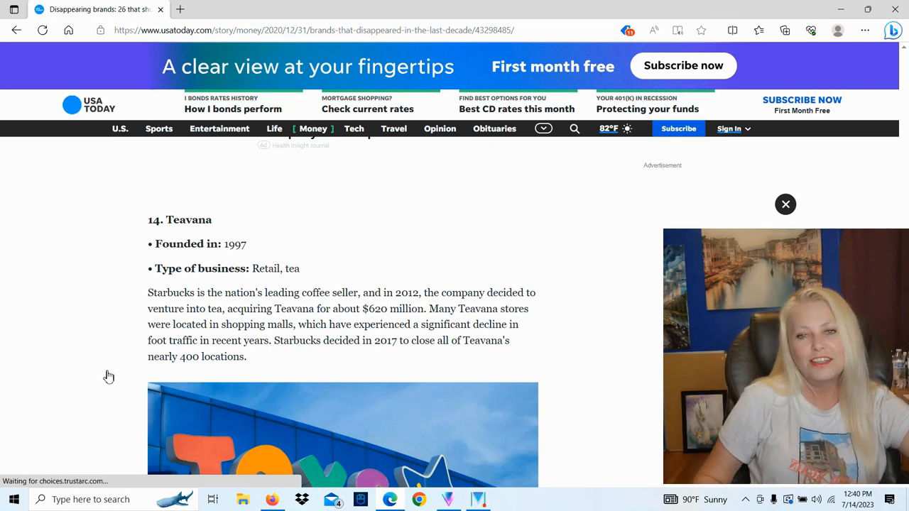
{"action": "scroll", "scroll_direction": "down", "scroll_amount": 3}
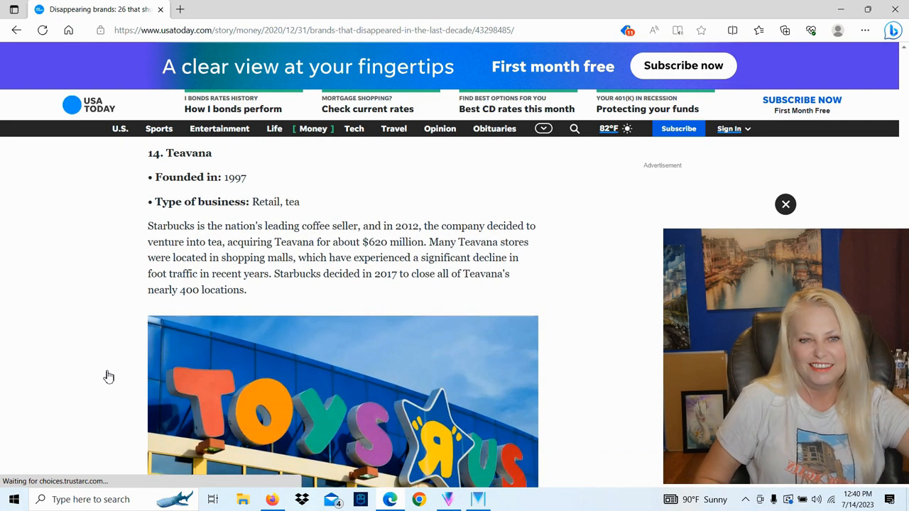
{"action": "scroll", "scroll_direction": "down", "scroll_amount": 3}
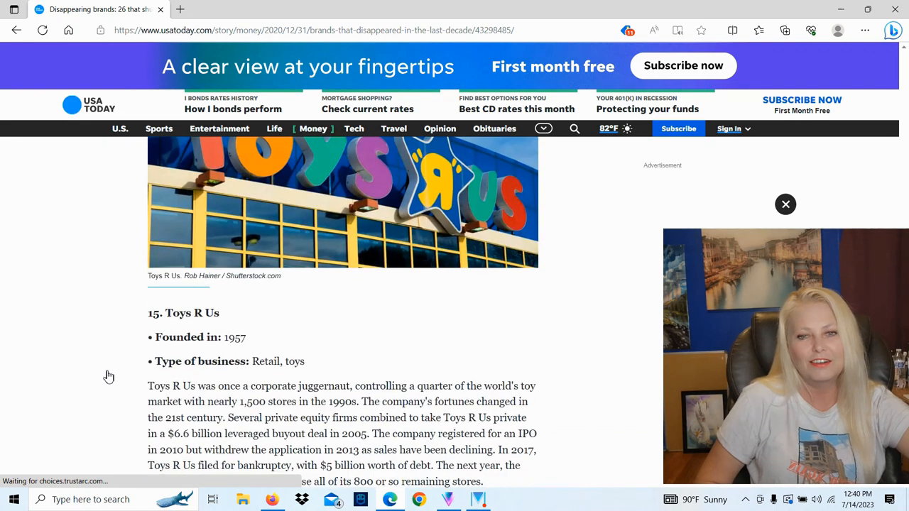
{"action": "mouse_move", "coordinate": [257, 374]}
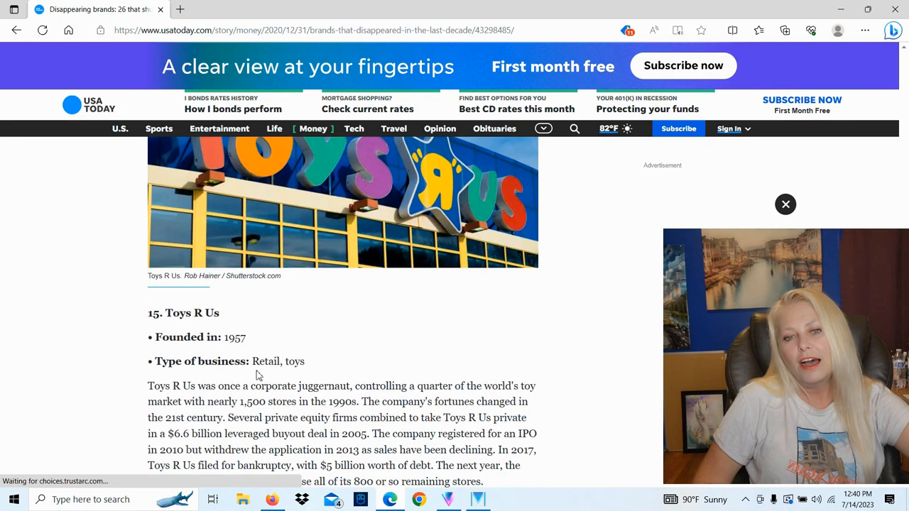
{"action": "mouse_move", "coordinate": [96, 391]}
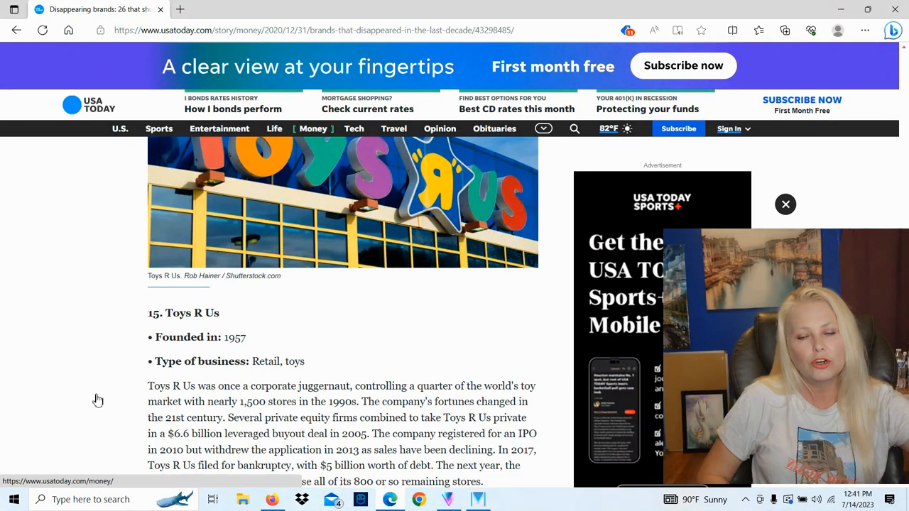
Step: Scroll down through the article's last entries toward number 26
{"action": "scroll", "scroll_direction": "down", "scroll_amount": 3}
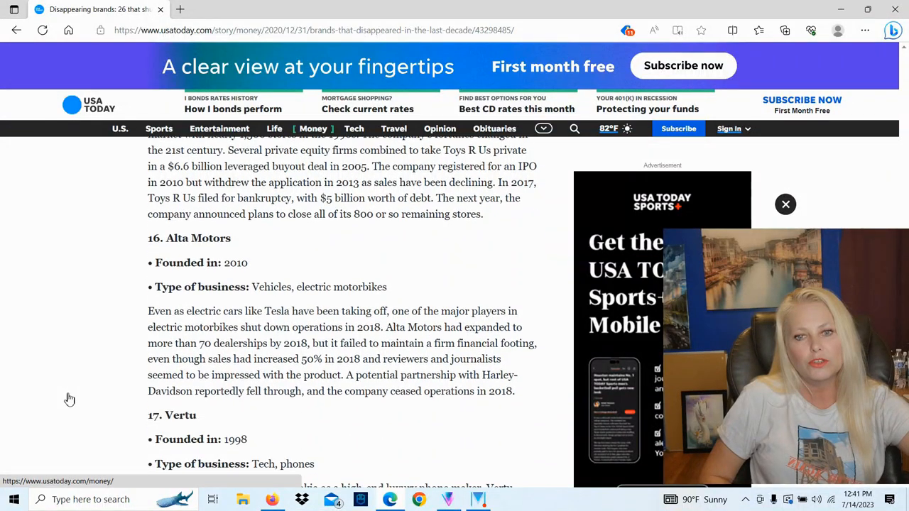
{"action": "scroll", "scroll_direction": "down", "scroll_amount": 3}
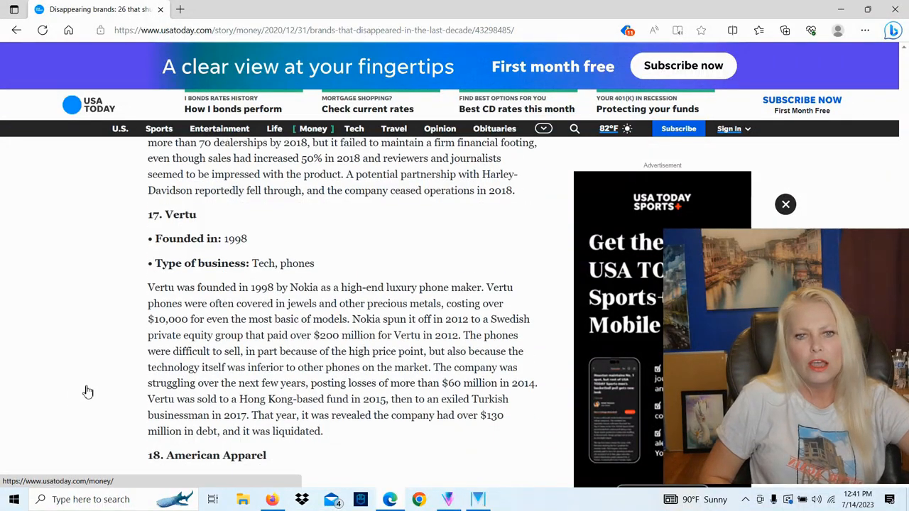
{"action": "scroll", "scroll_direction": "down", "scroll_amount": 3}
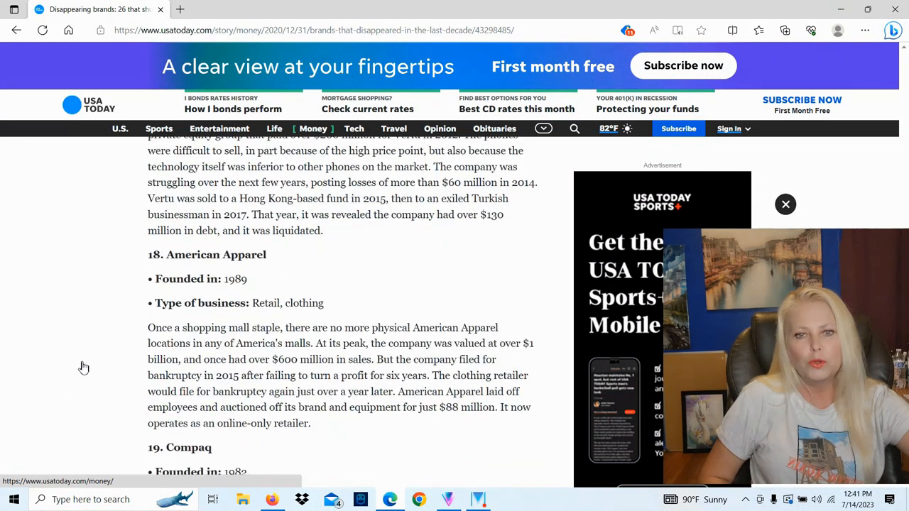
{"action": "scroll", "scroll_direction": "down", "scroll_amount": 3}
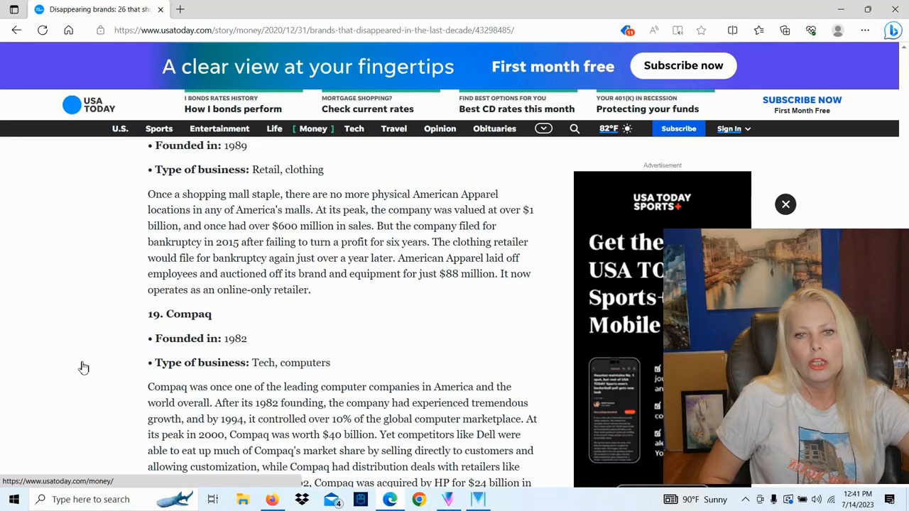
{"action": "scroll", "scroll_direction": "up", "scroll_amount": 3}
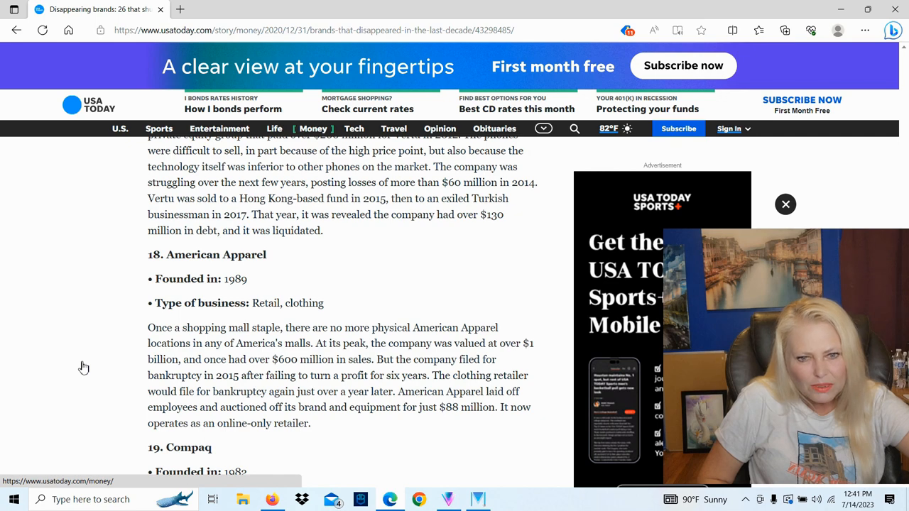
{"action": "scroll", "scroll_direction": "down", "scroll_amount": 3}
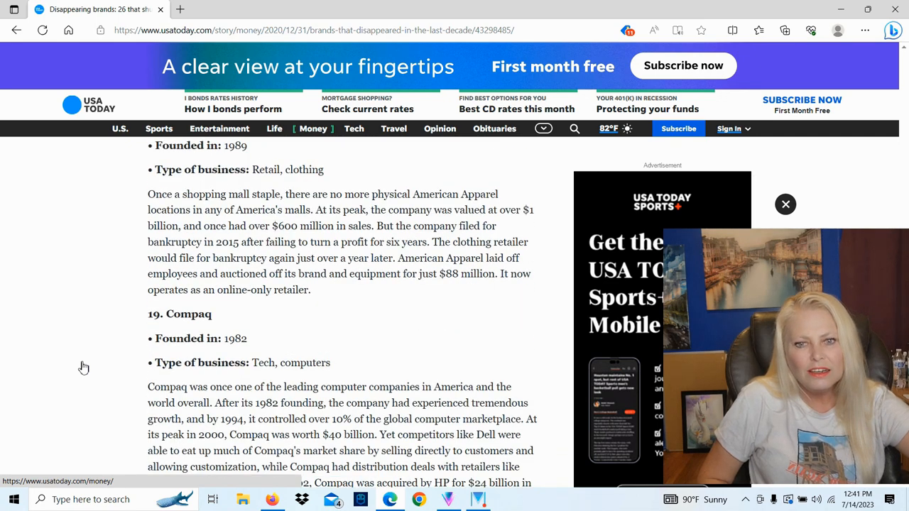
{"action": "scroll", "scroll_direction": "down", "scroll_amount": 3}
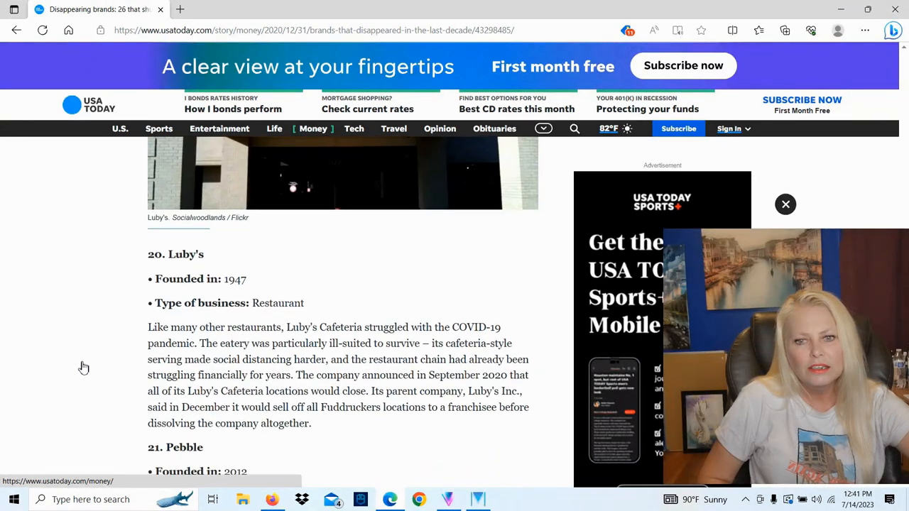
Step: Reach entry 26, Lord & Taylor, and the closing content-partner note
{"action": "scroll", "scroll_direction": "down", "scroll_amount": 3}
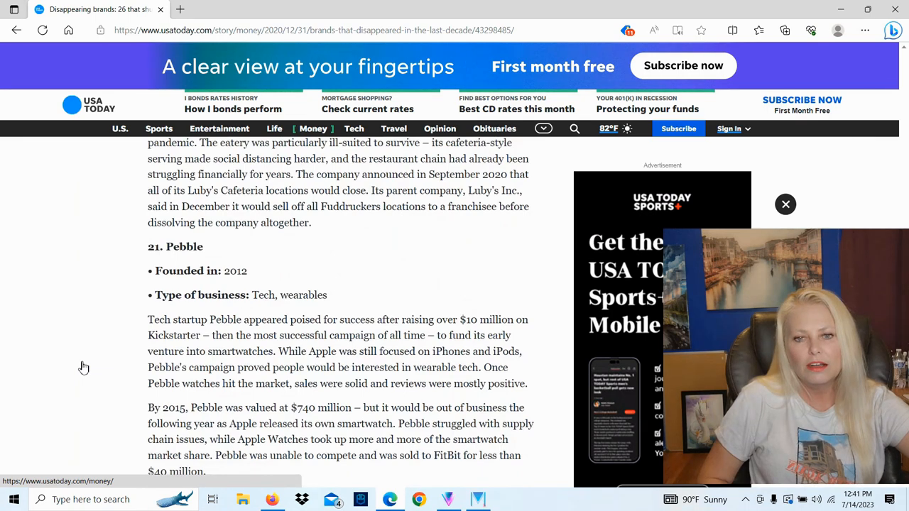
{"action": "scroll", "scroll_direction": "down", "scroll_amount": 3}
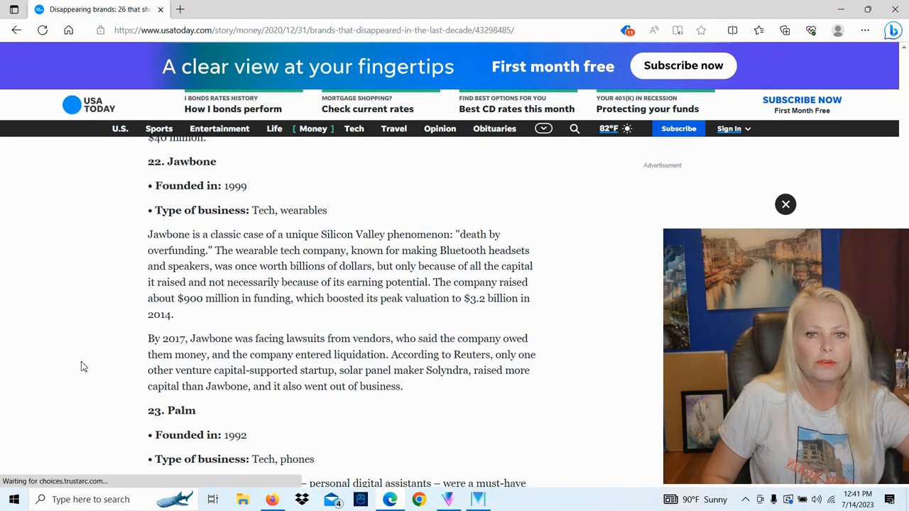
{"action": "scroll", "scroll_direction": "down", "scroll_amount": 3}
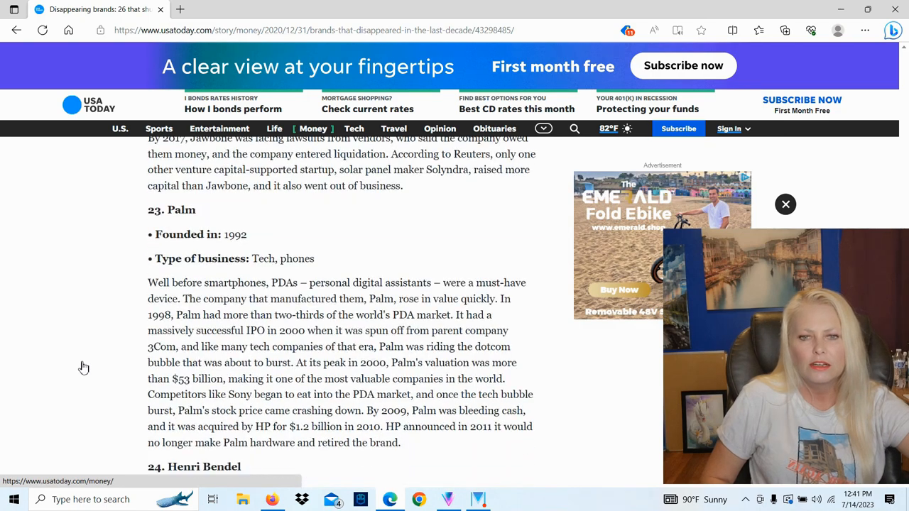
{"action": "scroll", "scroll_direction": "down", "scroll_amount": 3}
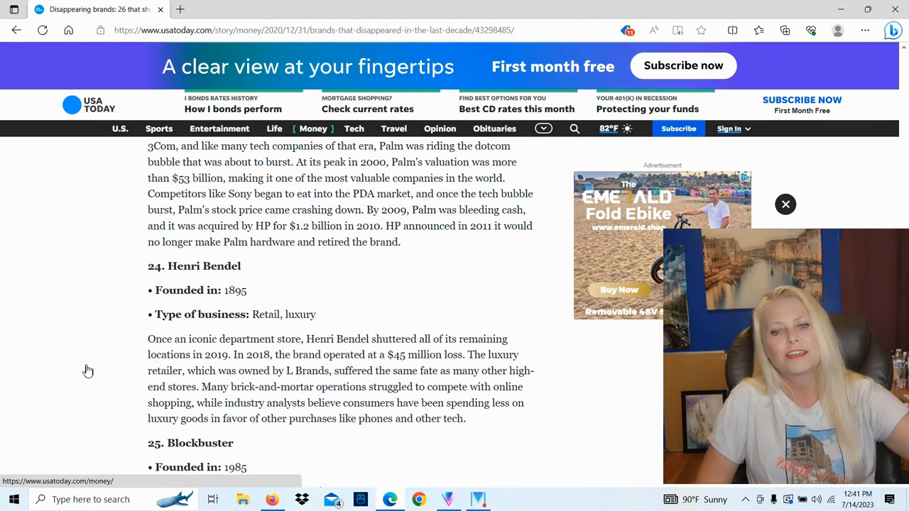
{"action": "scroll", "scroll_direction": "down", "scroll_amount": 3}
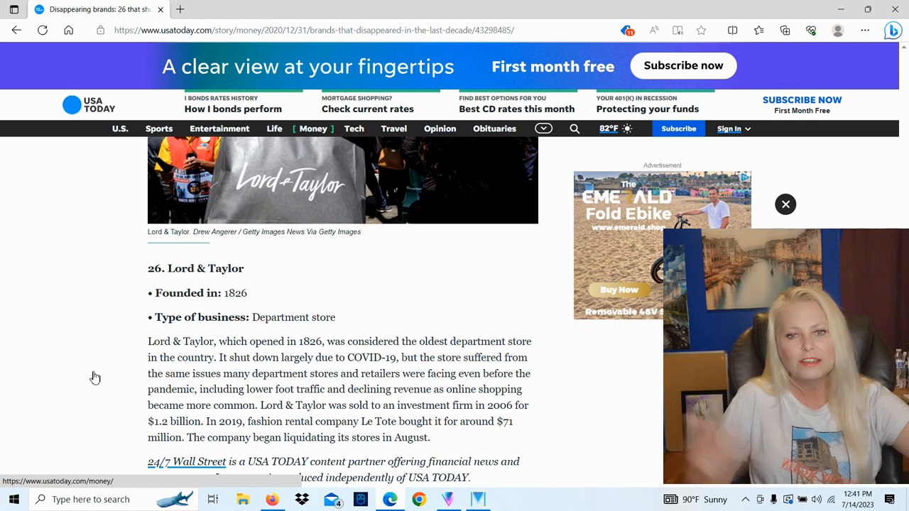
{"action": "scroll", "scroll_direction": "down", "scroll_amount": 3}
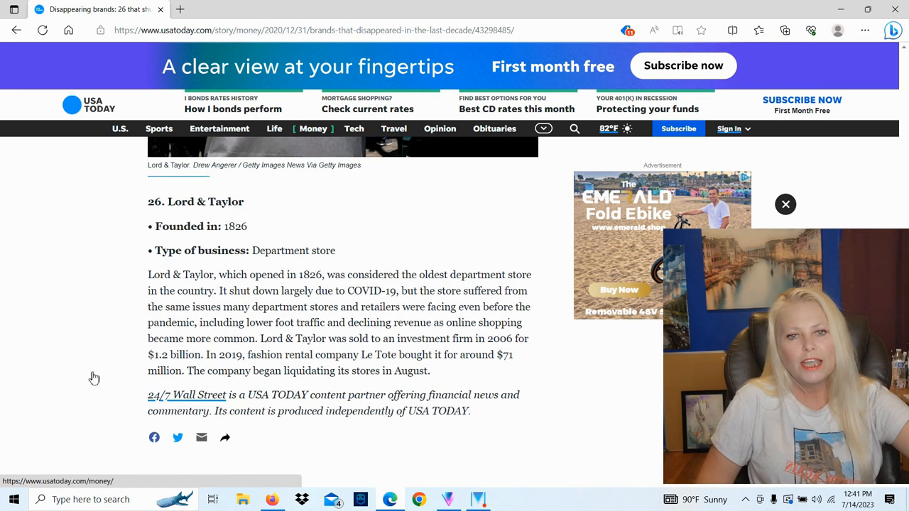